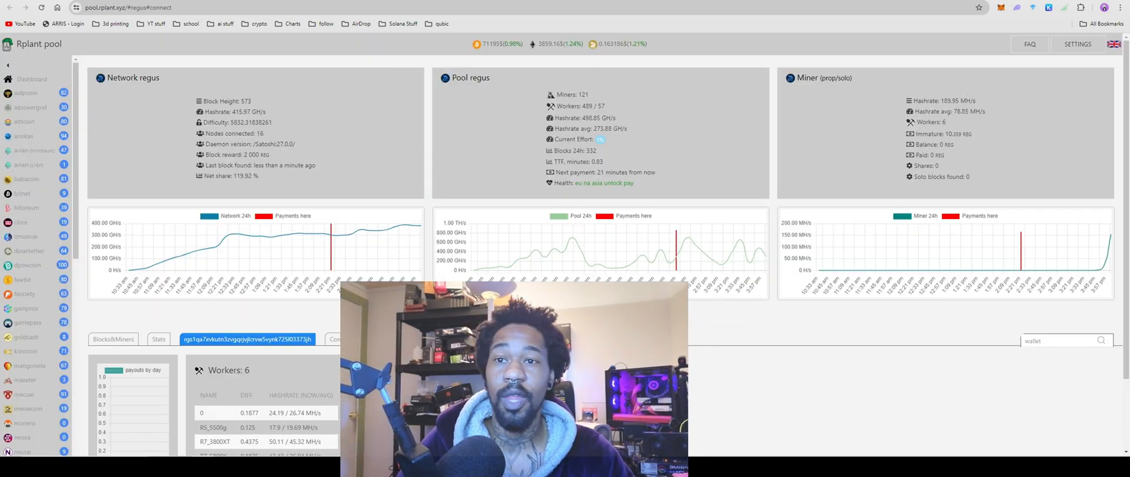
mouse_move(355, 134)
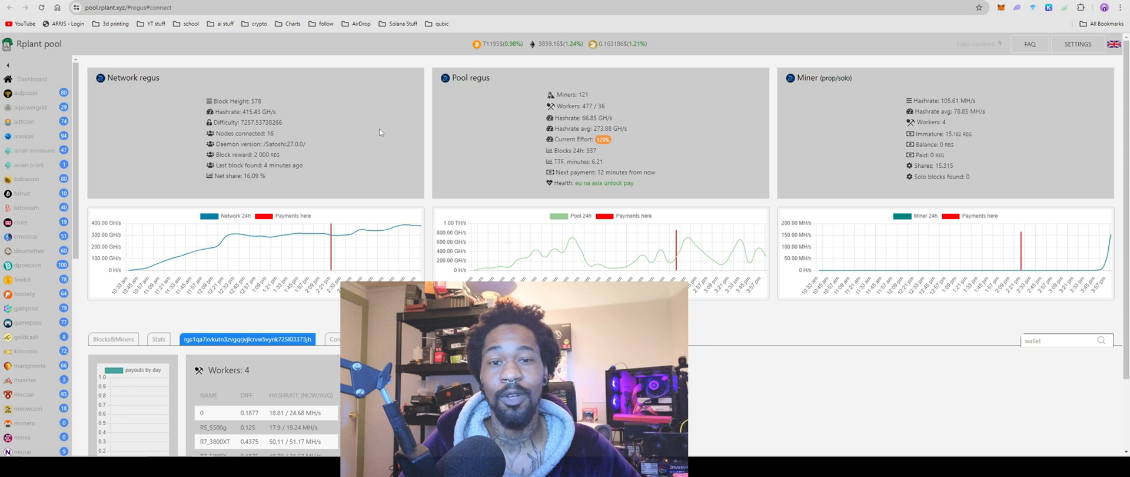
mouse_move(423, 152)
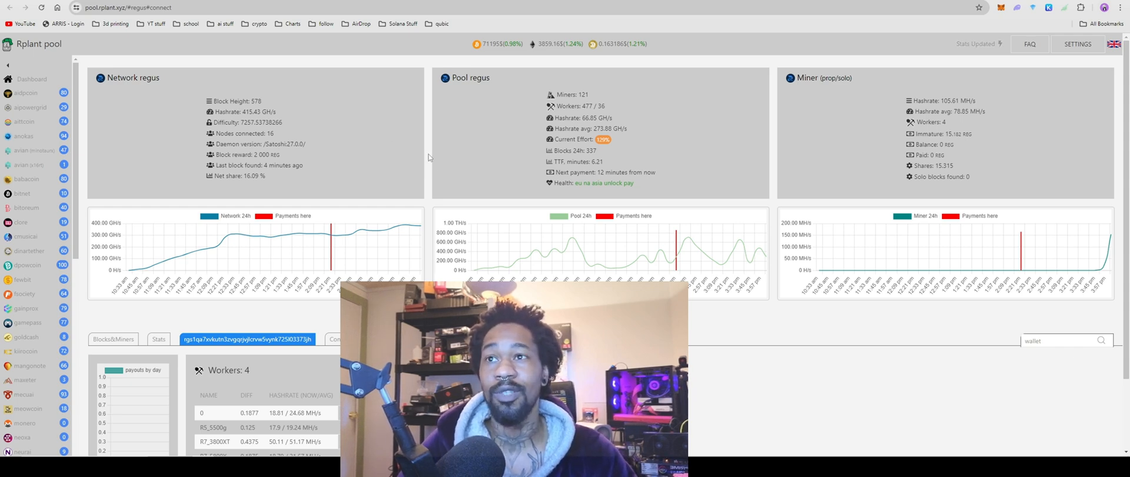
mouse_move(399, 216)
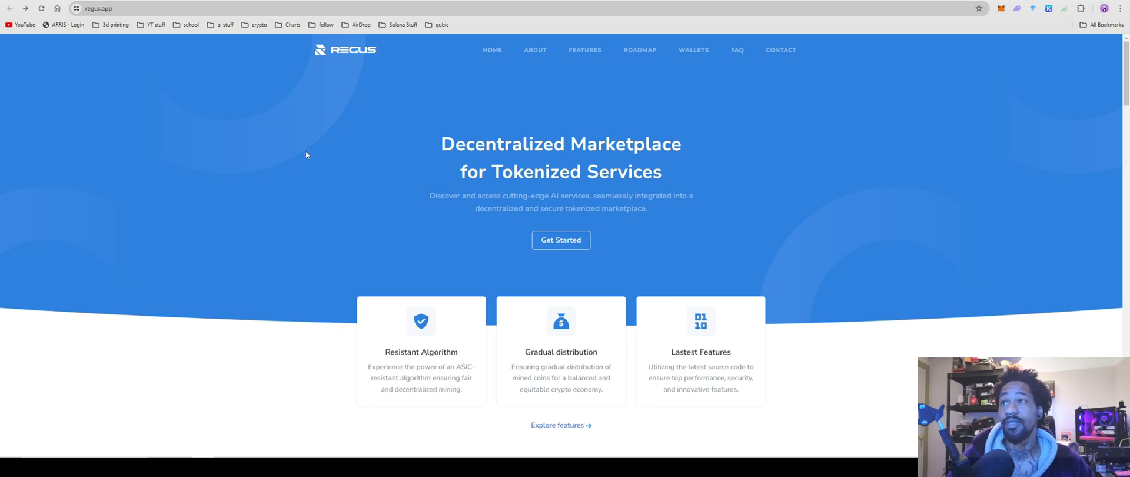
Scroll the Regus homepage down and back to the top to view its feature highlights
scroll(down, 3)
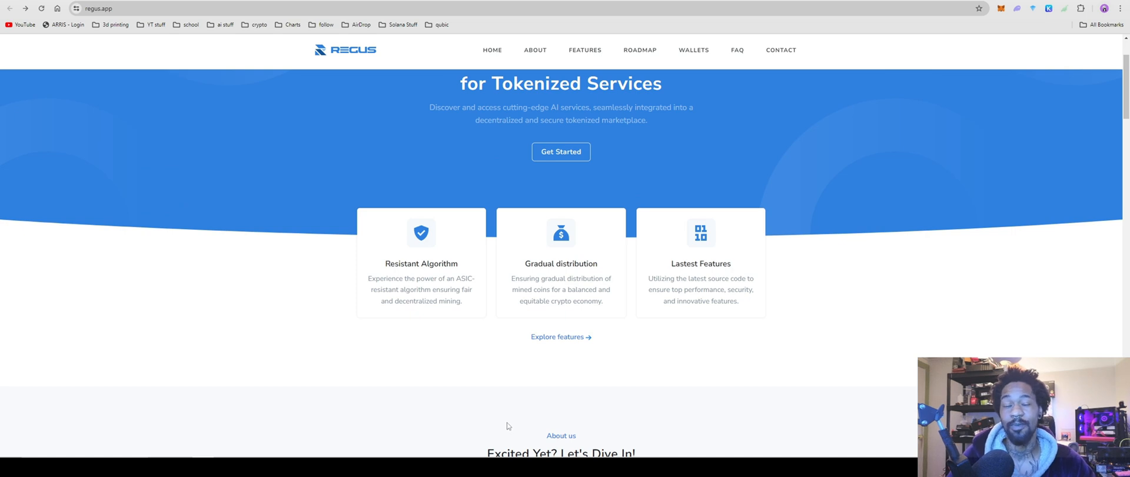
mouse_move(491, 432)
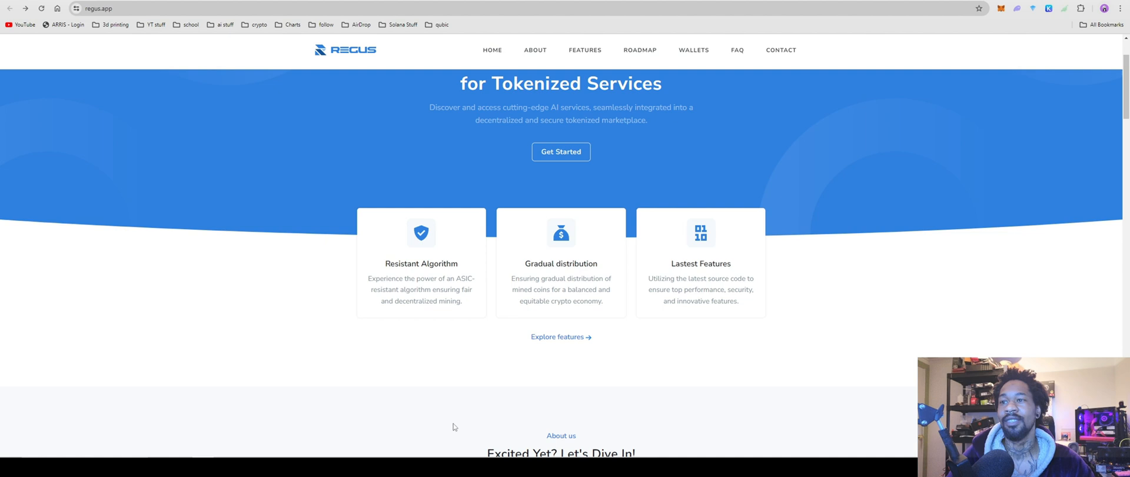
scroll(up, 3)
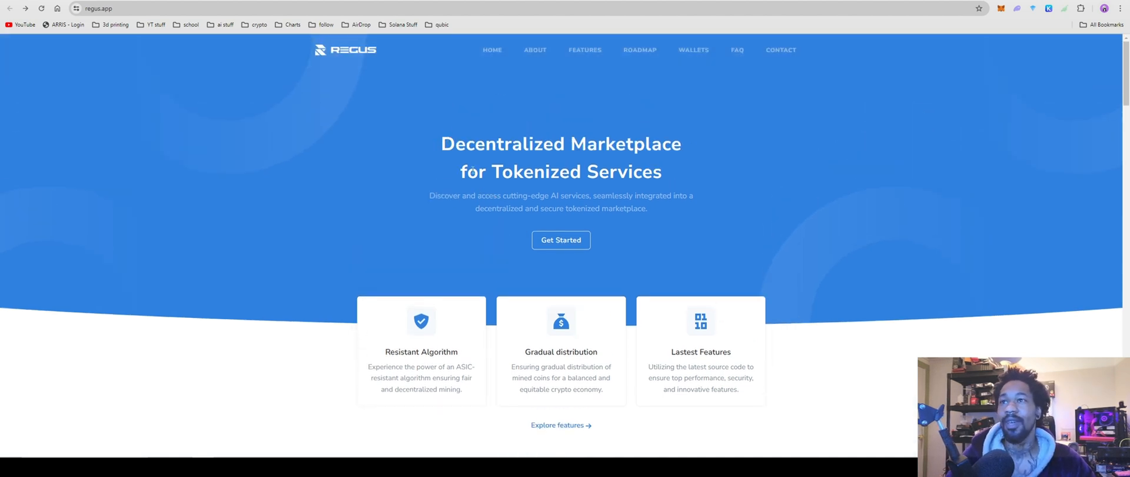
mouse_move(469, 129)
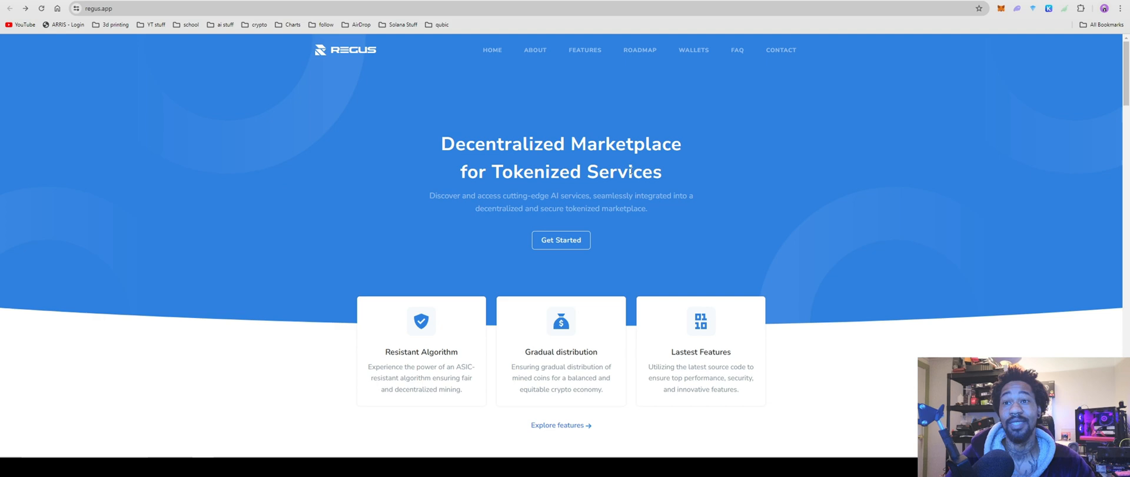
mouse_move(494, 89)
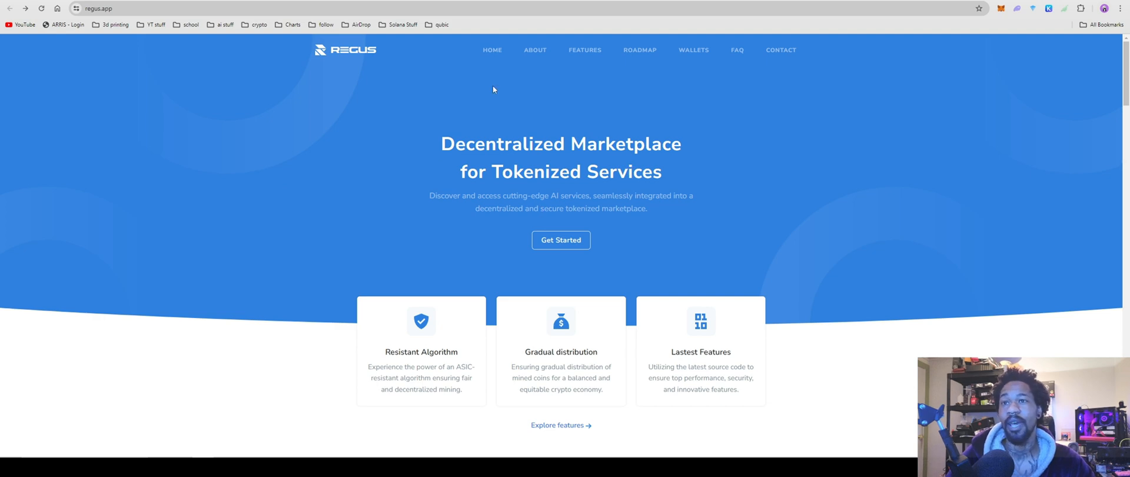
mouse_move(494, 190)
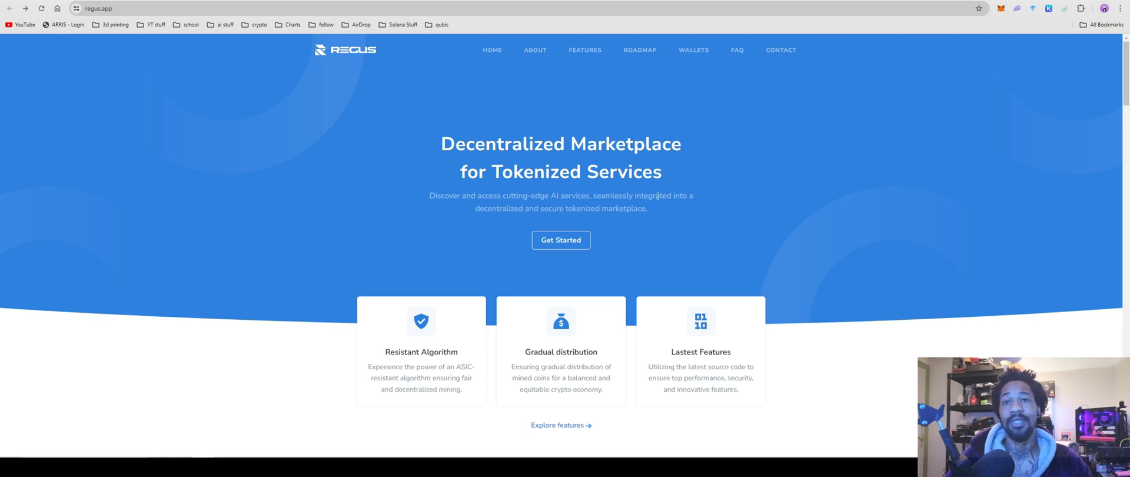
mouse_move(606, 208)
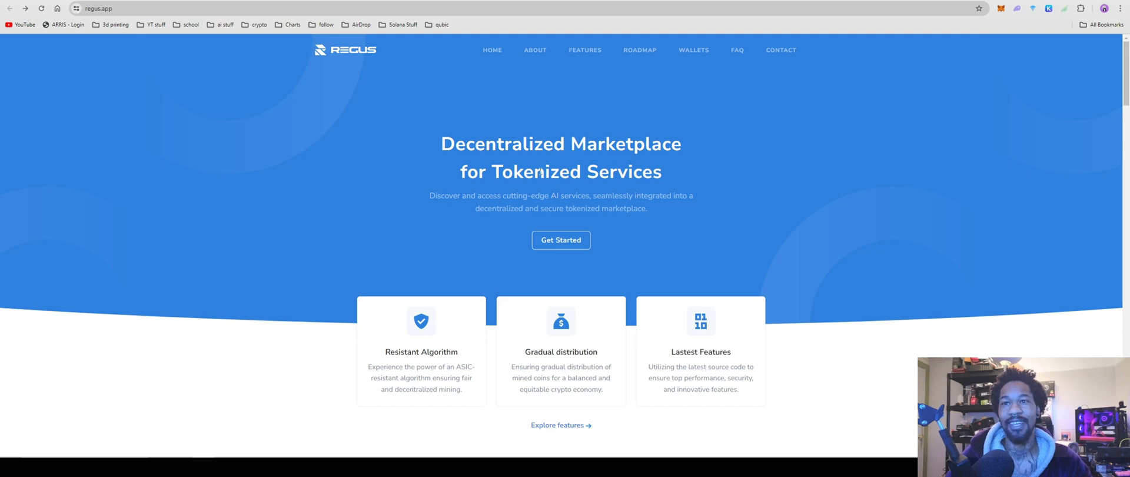
Scroll regus.app past About, Features, Roadmap and Wallets down to the General Questions FAQ
scroll(down, 3)
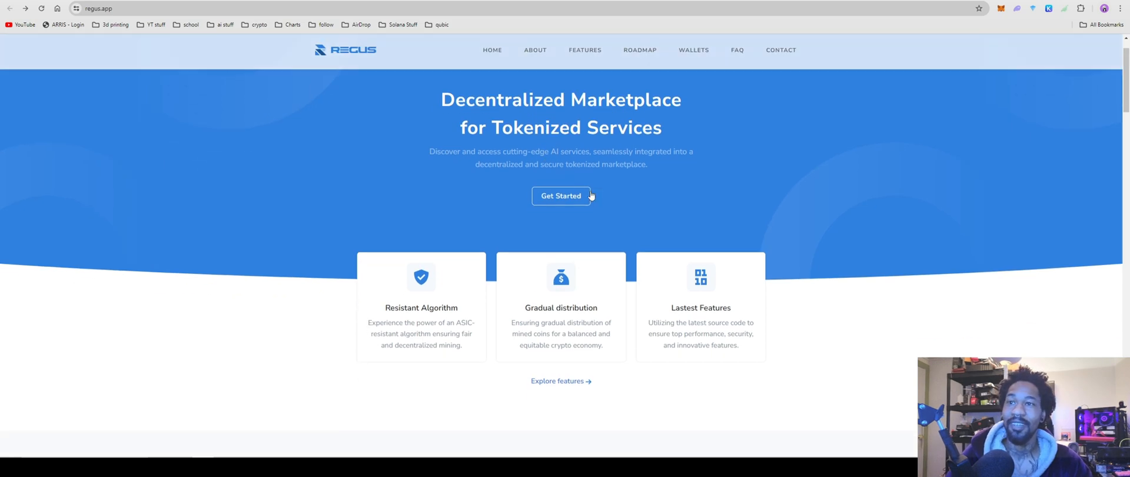
scroll(down, 3)
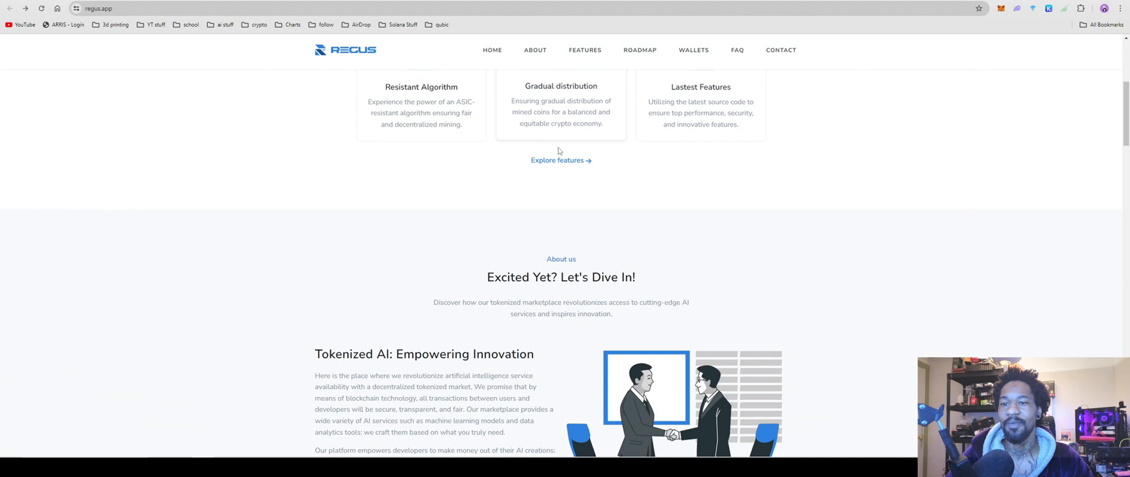
scroll(down, 3)
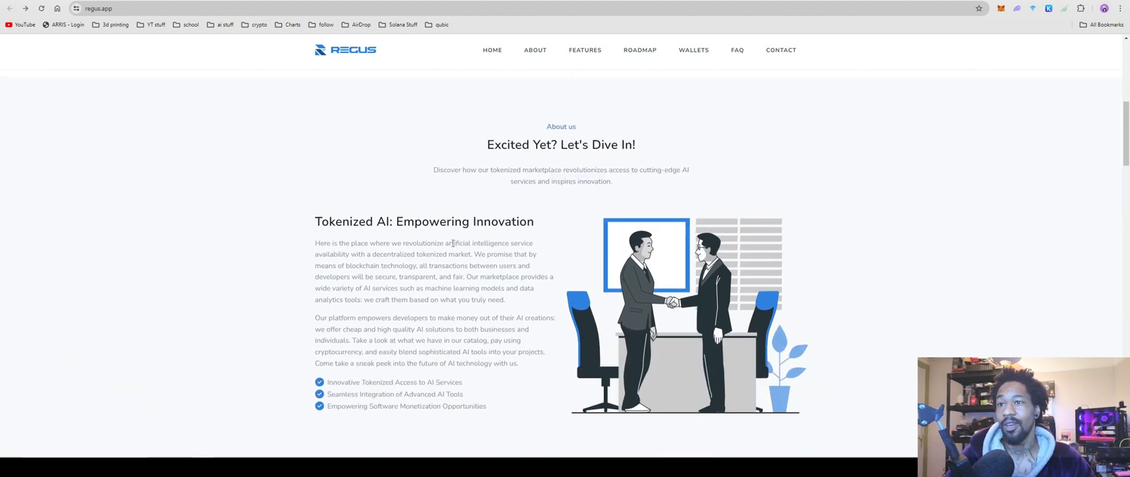
mouse_move(490, 252)
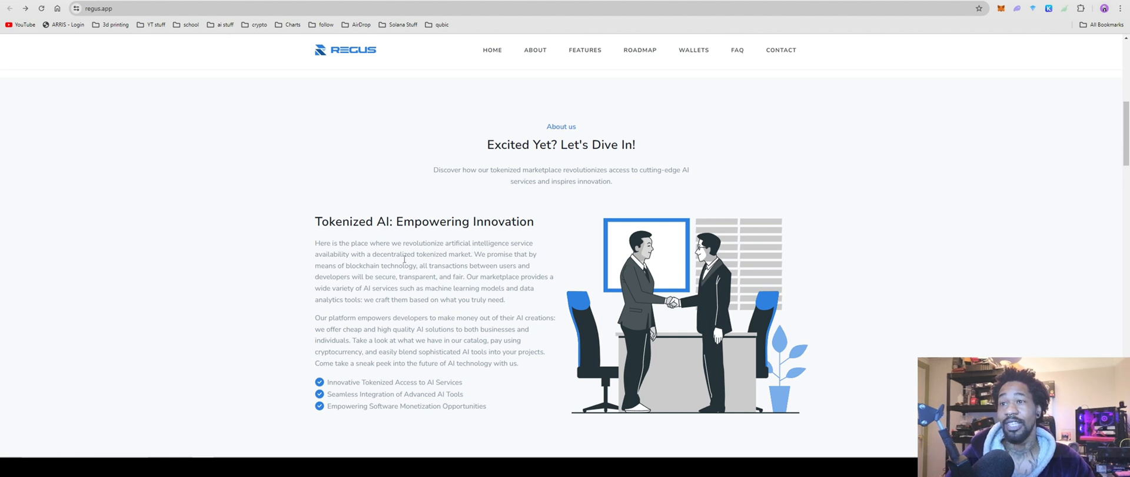
scroll(down, 3)
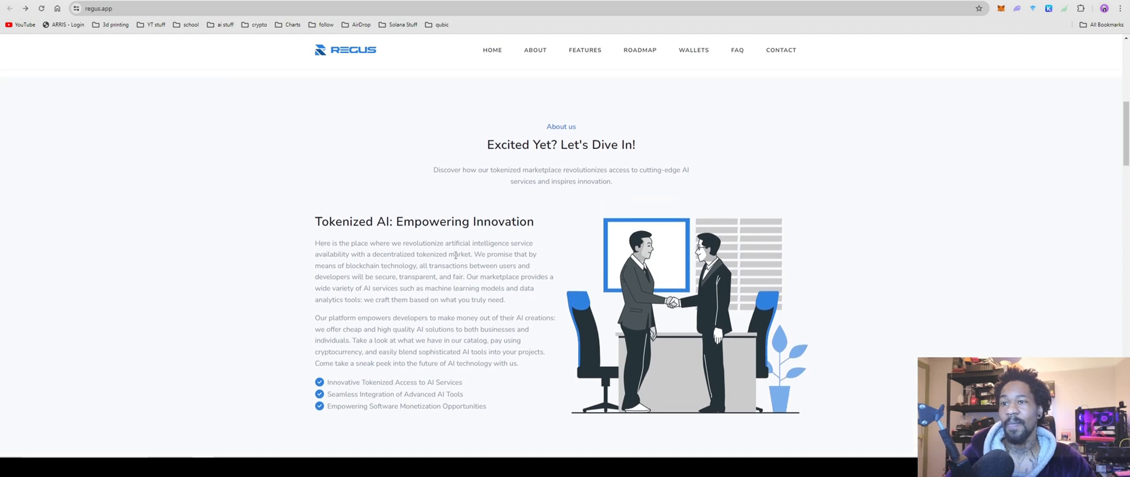
scroll(down, 3)
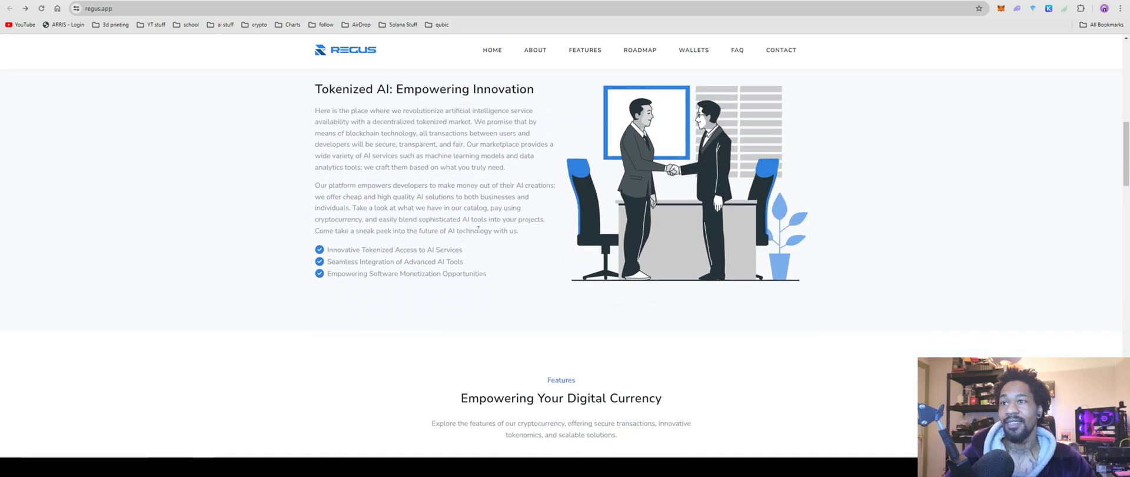
scroll(down, 3)
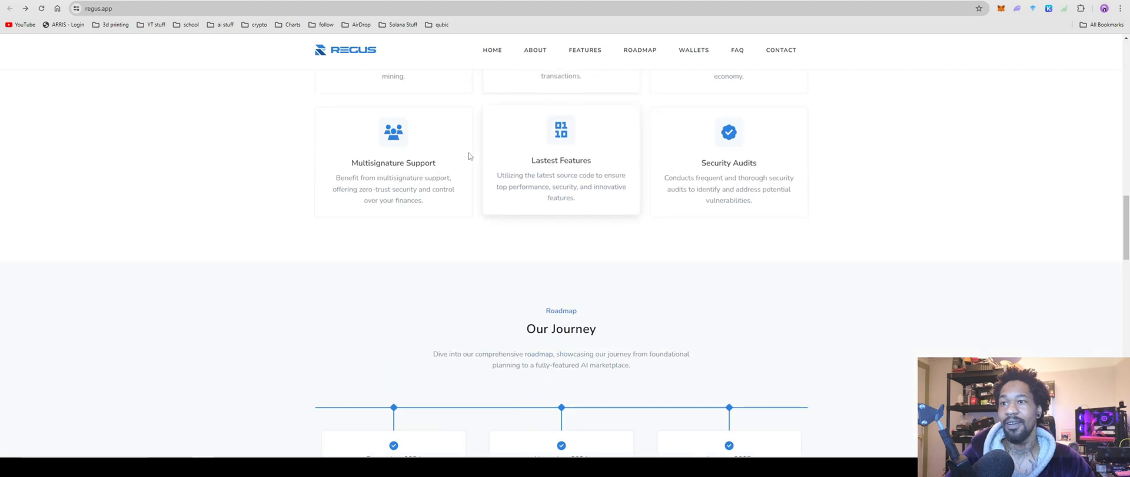
scroll(down, 3)
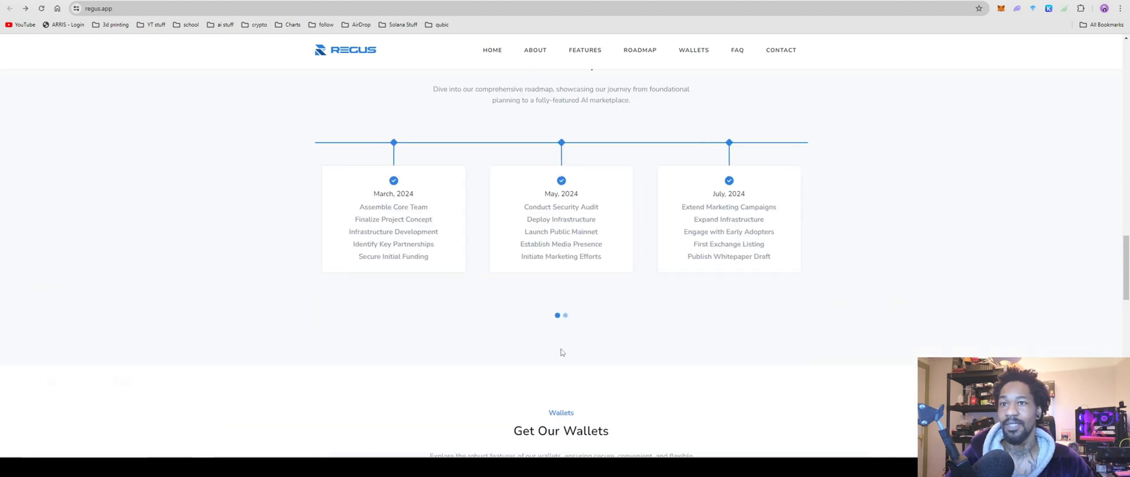
scroll(down, 3)
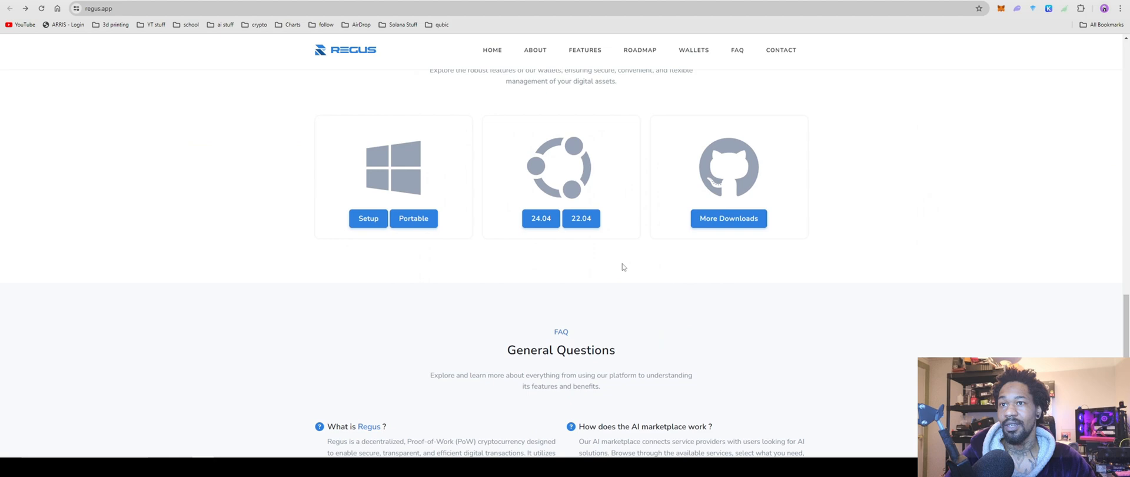
scroll(down, 3)
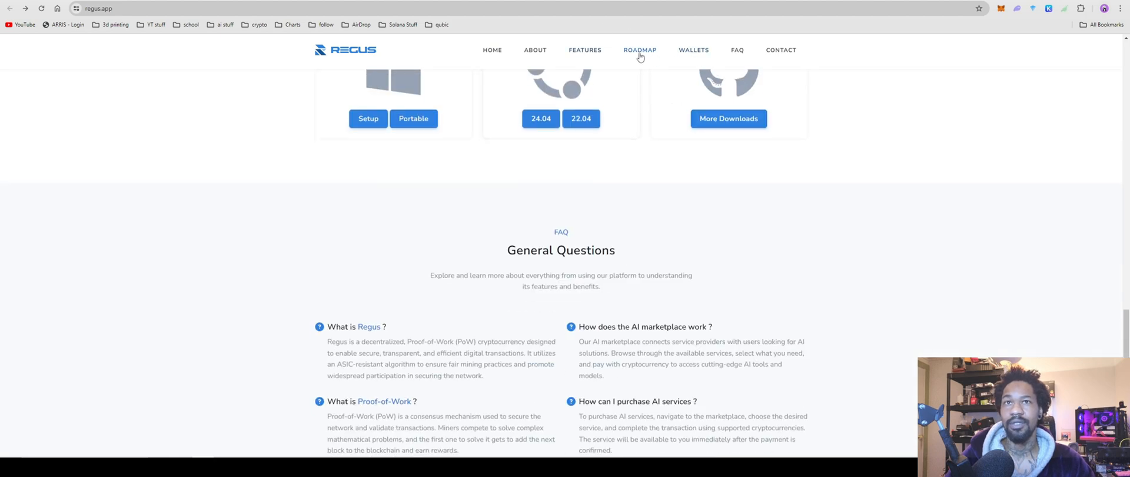
scroll(down, 3)
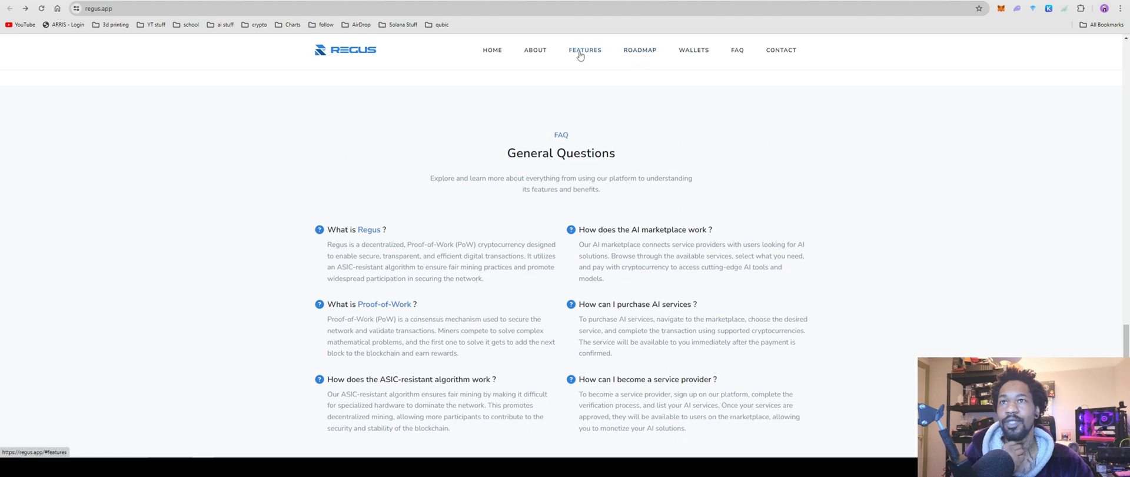
Jump to the Features section of regus.app and scroll through it
click(585, 49)
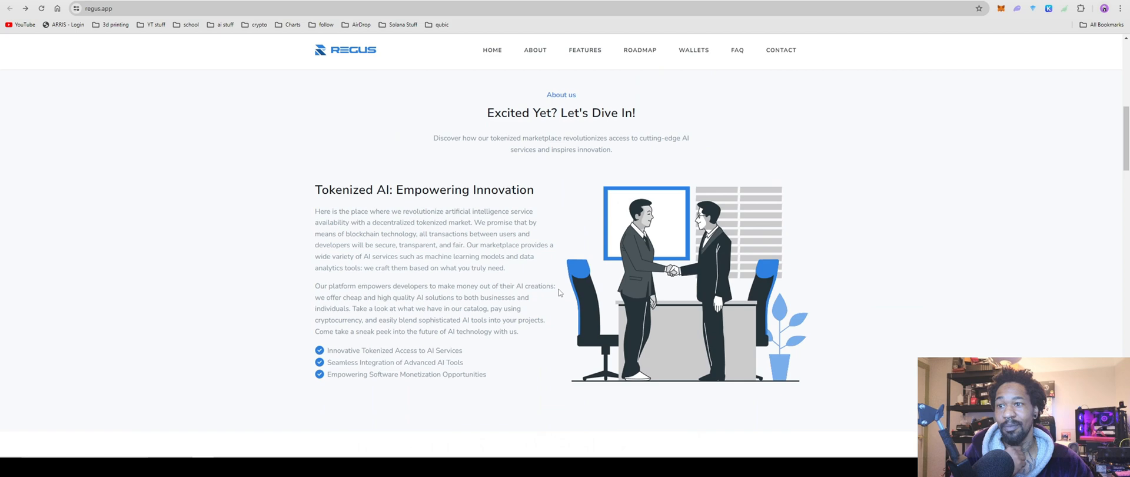
scroll(up, 3)
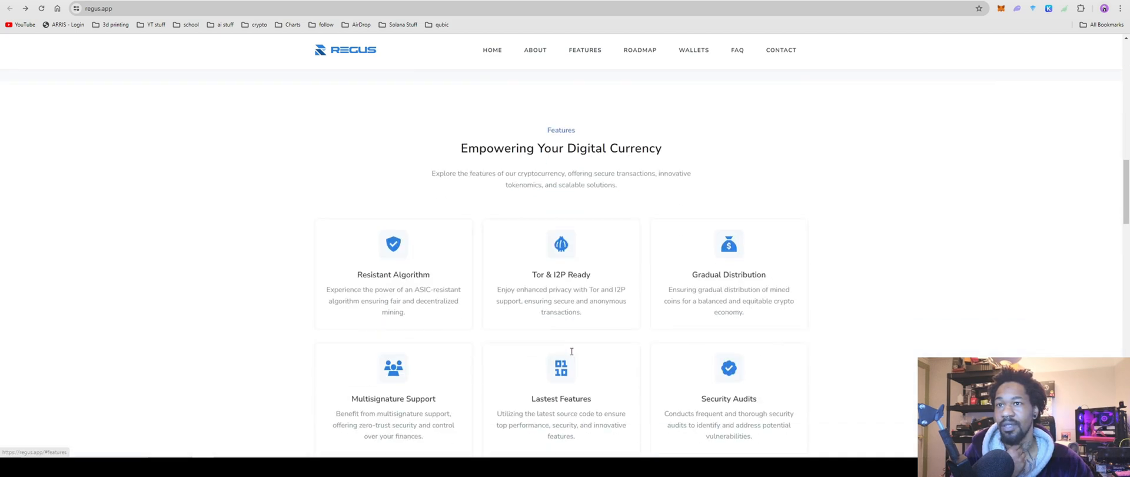
scroll(down, 3)
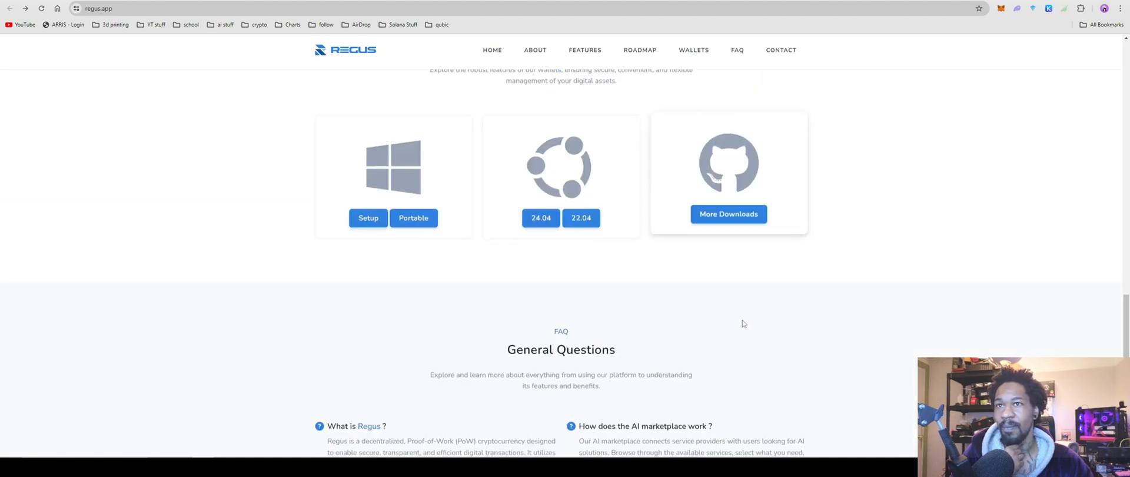
scroll(down, 3)
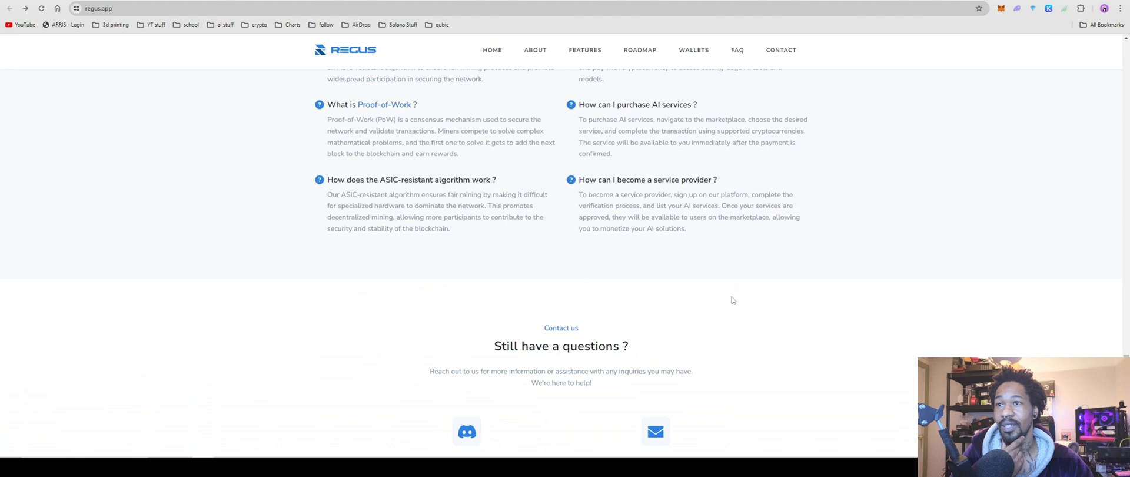
scroll(down, 3)
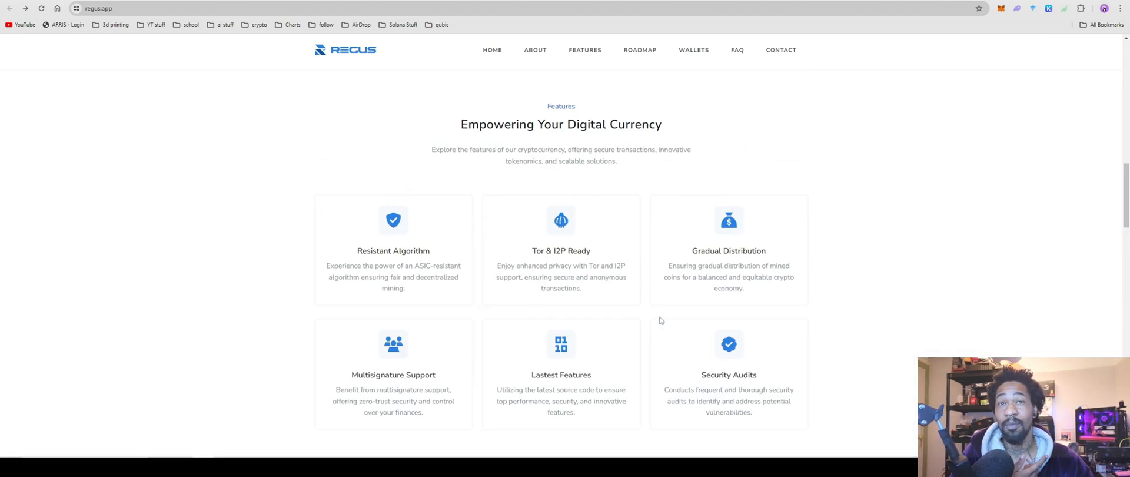
scroll(up, 3)
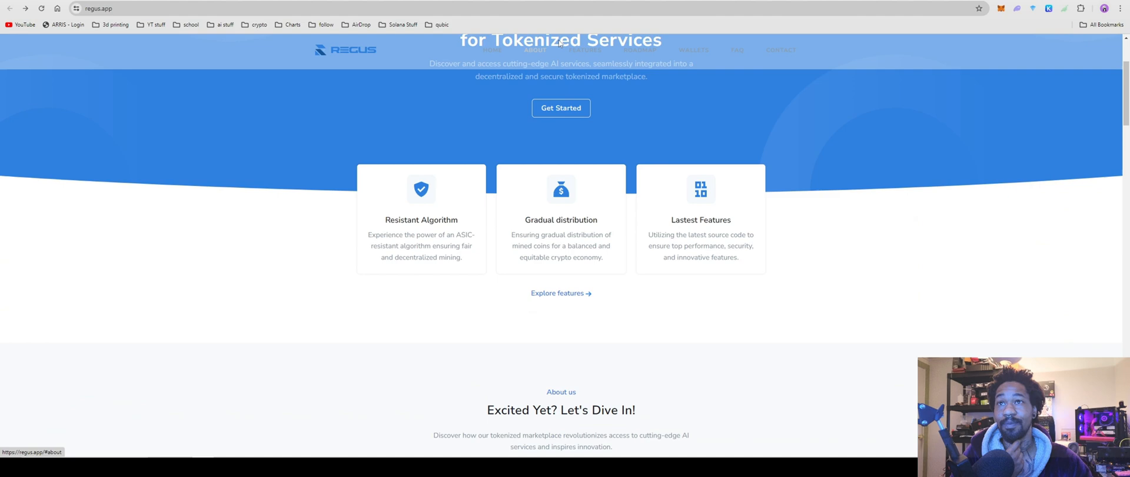
Visit the About, Features, Roadmap, Wallets and FAQ sections through the nav links
click(585, 50)
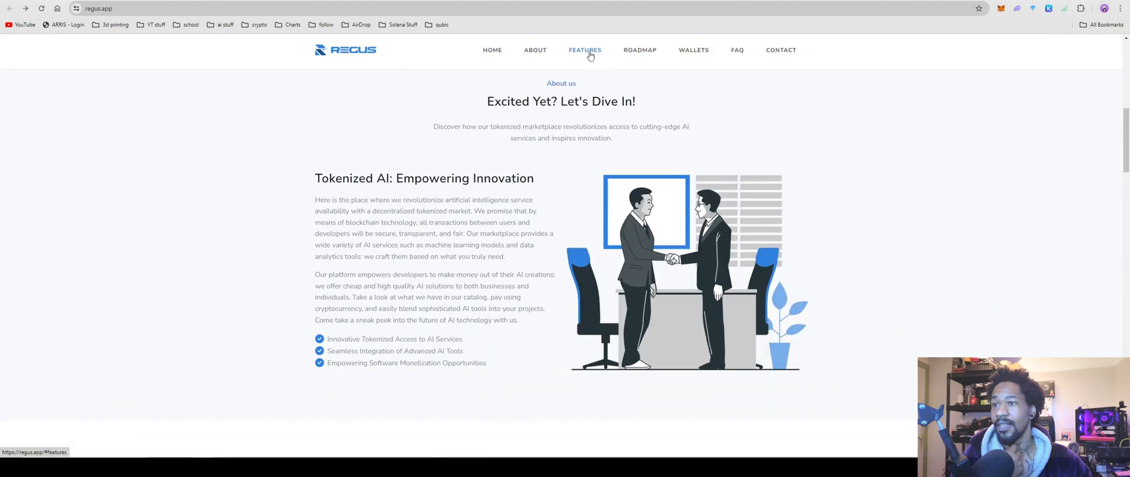
click(584, 50)
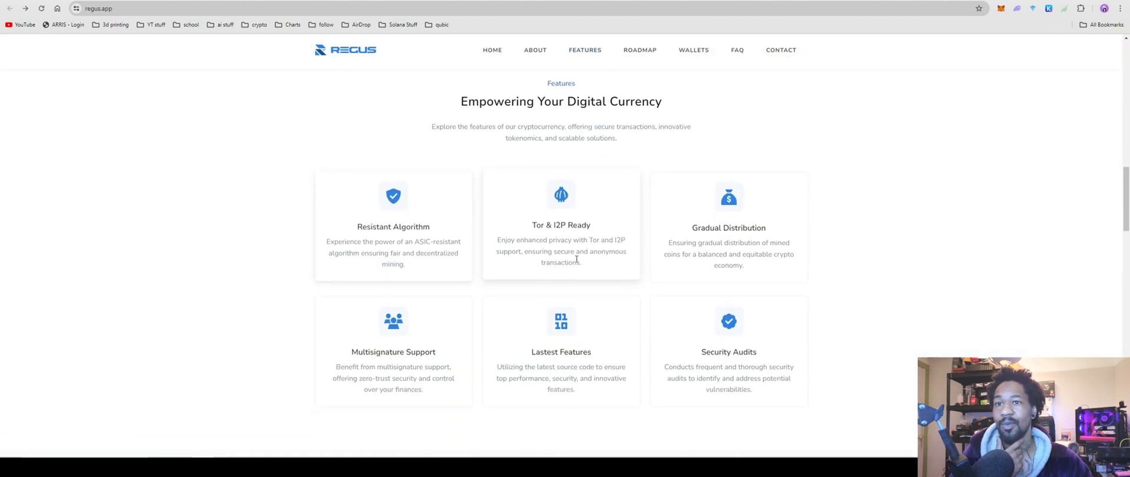
click(639, 49)
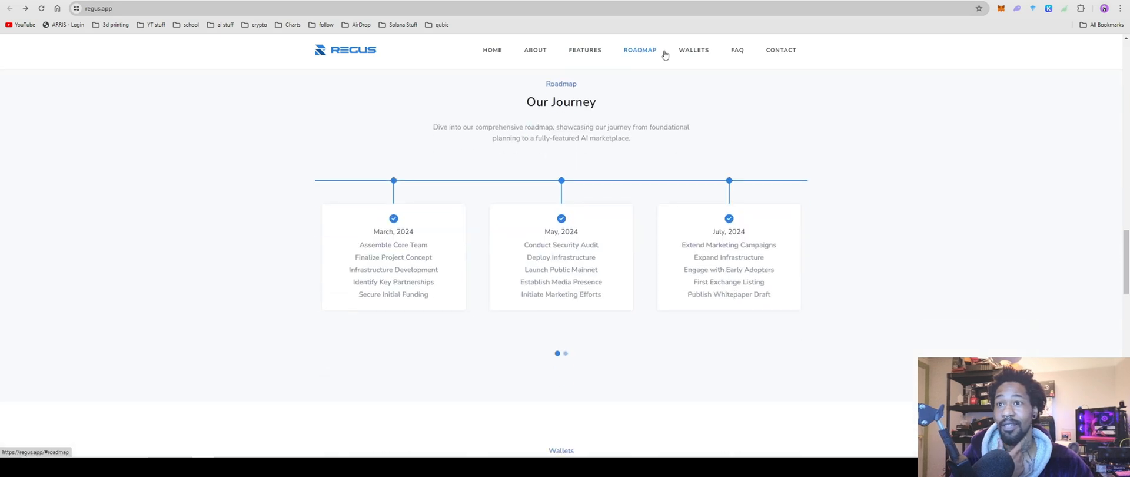
click(693, 49)
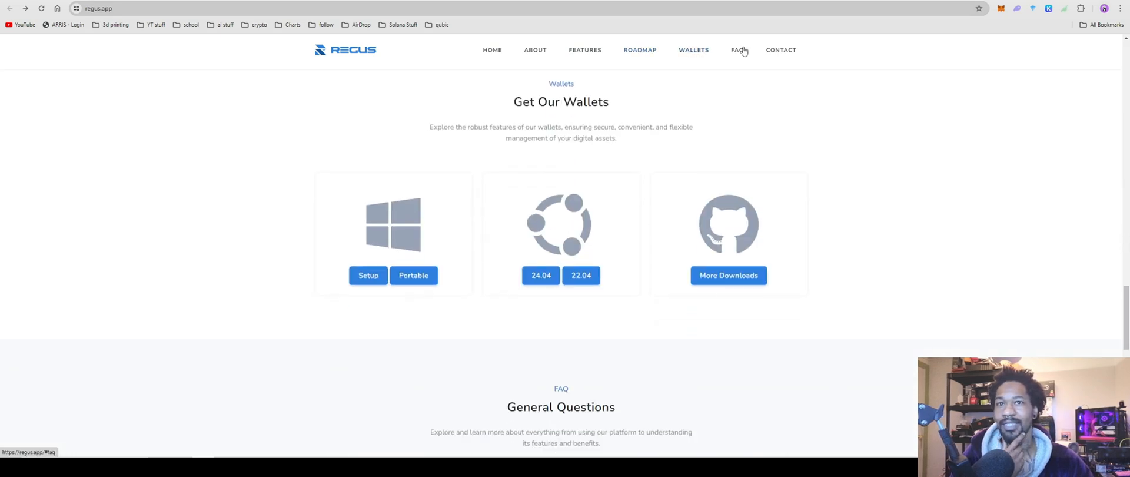
click(736, 49)
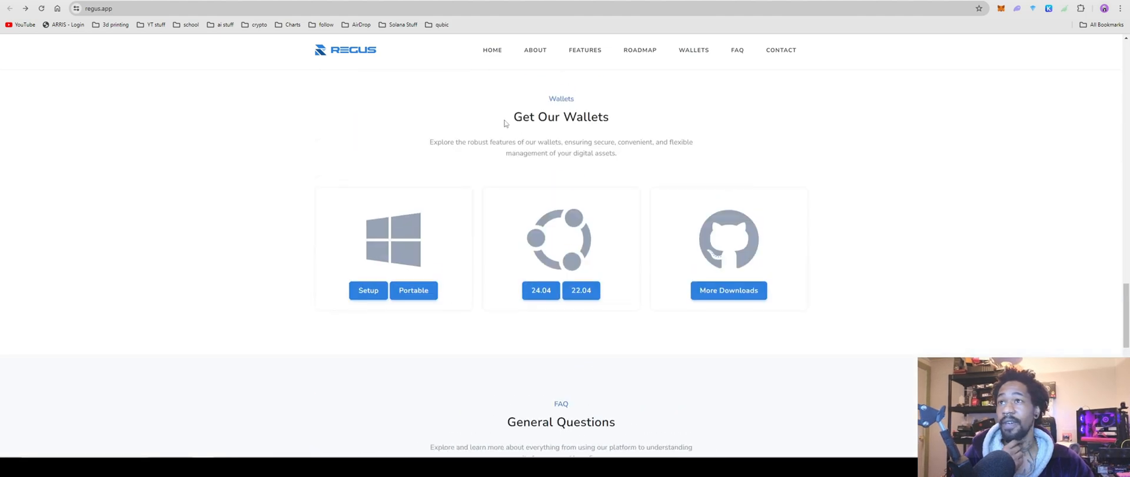
scroll(up, 3)
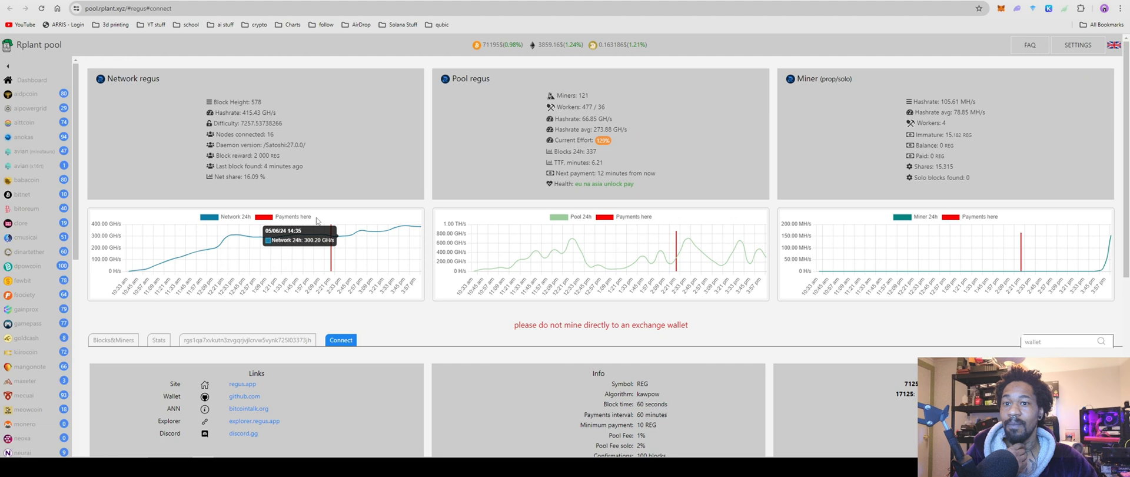
scroll(down, 3)
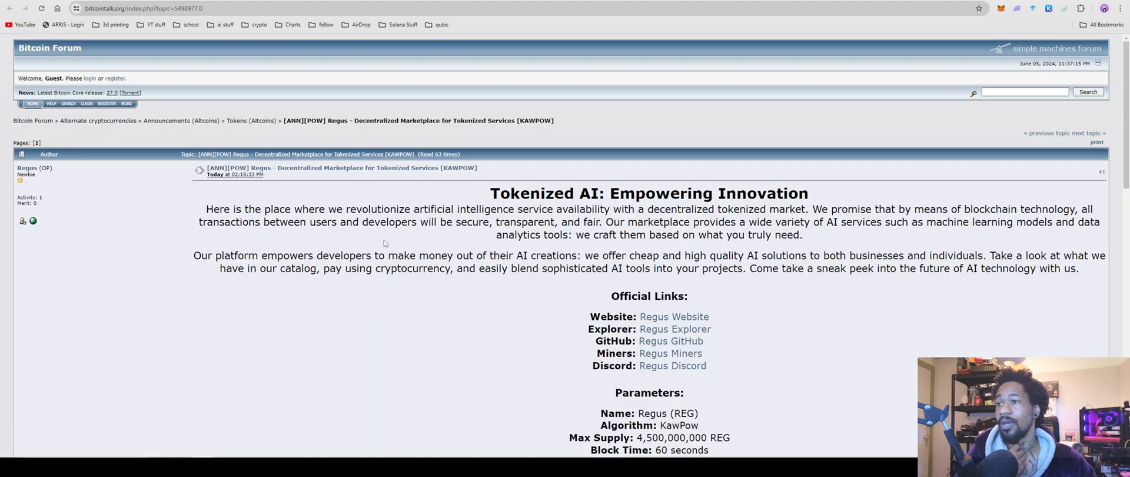
Read the Regus ANN thread's parameters, halving schedule, technical details, team and mining pools
scroll(down, 3)
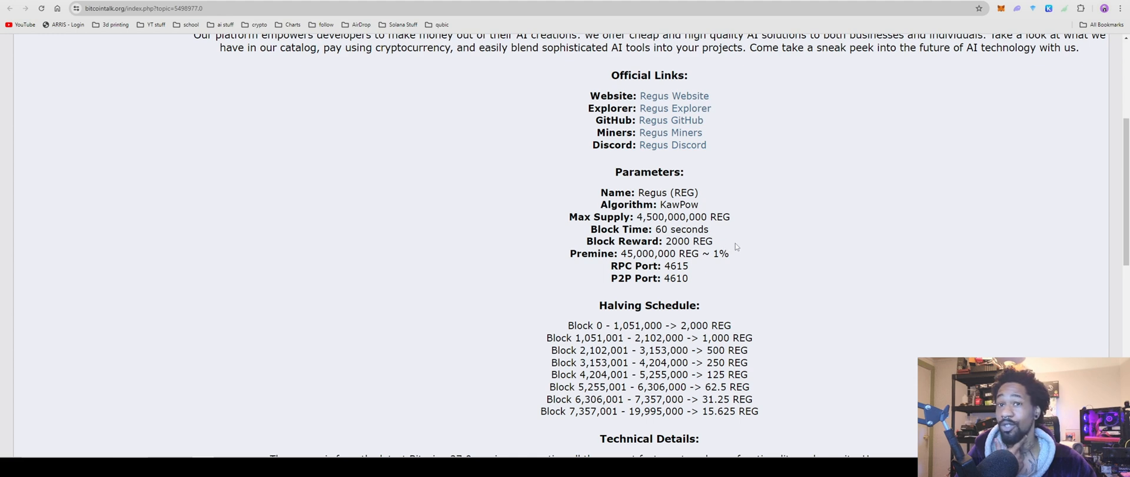
scroll(down, 3)
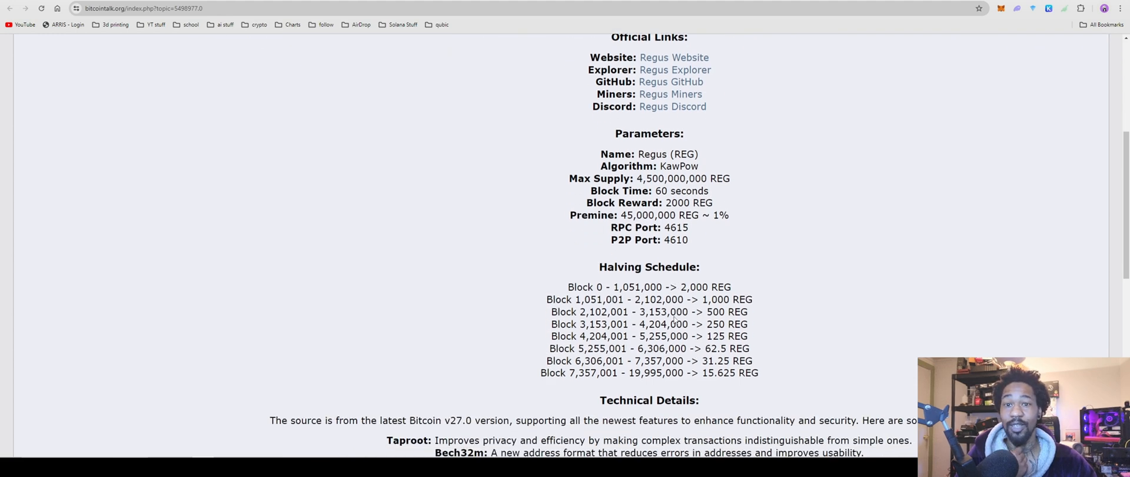
scroll(down, 3)
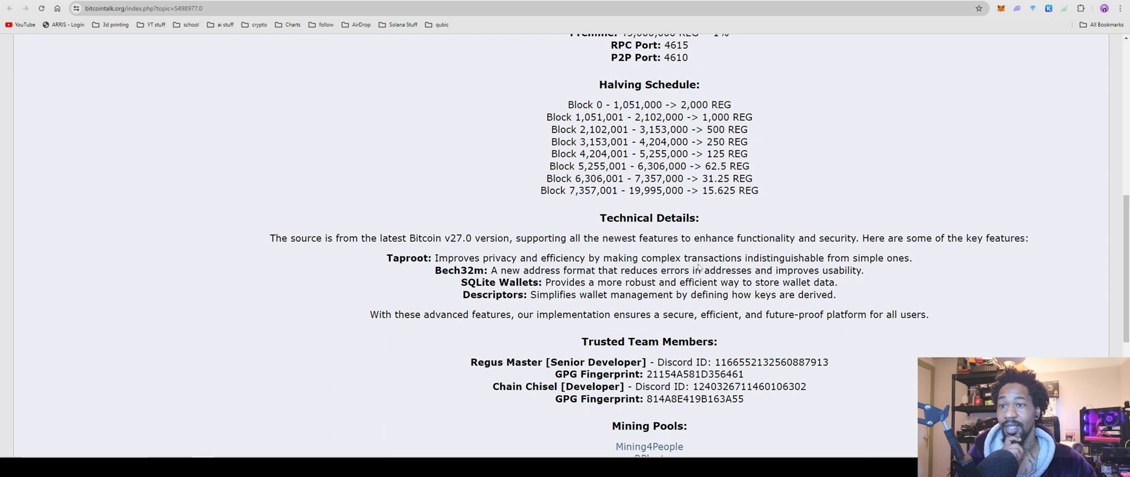
scroll(up, 3)
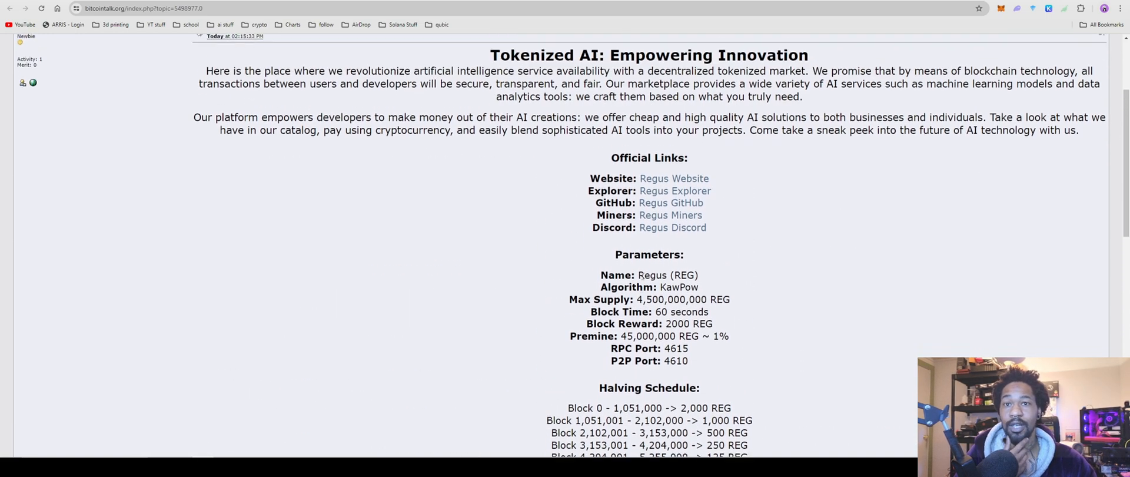
scroll(down, 3)
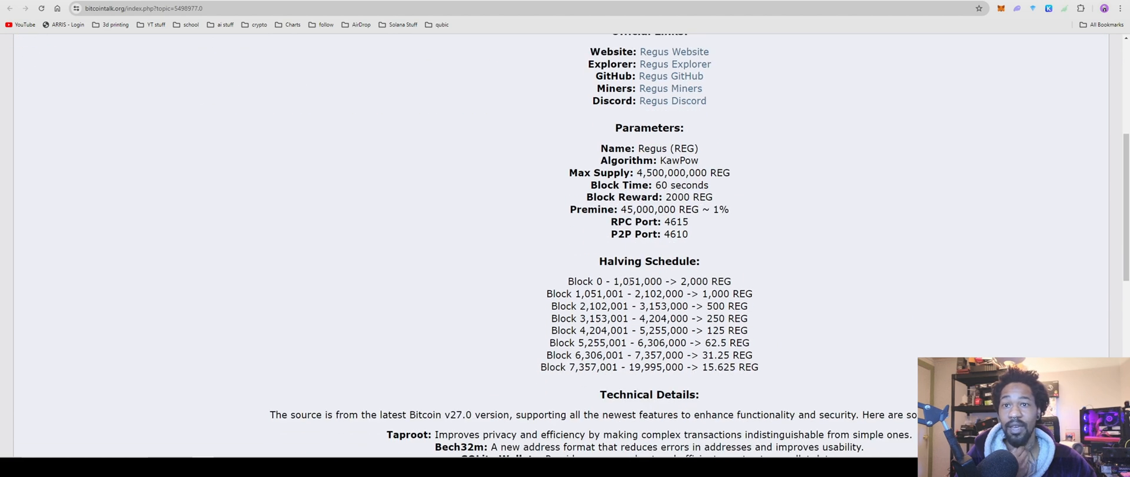
scroll(down, 3)
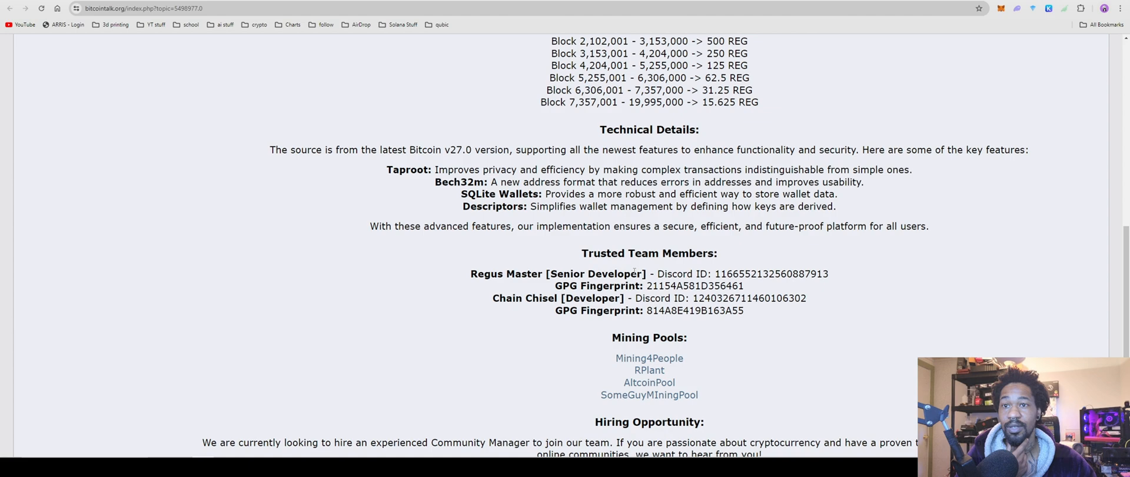
scroll(down, 3)
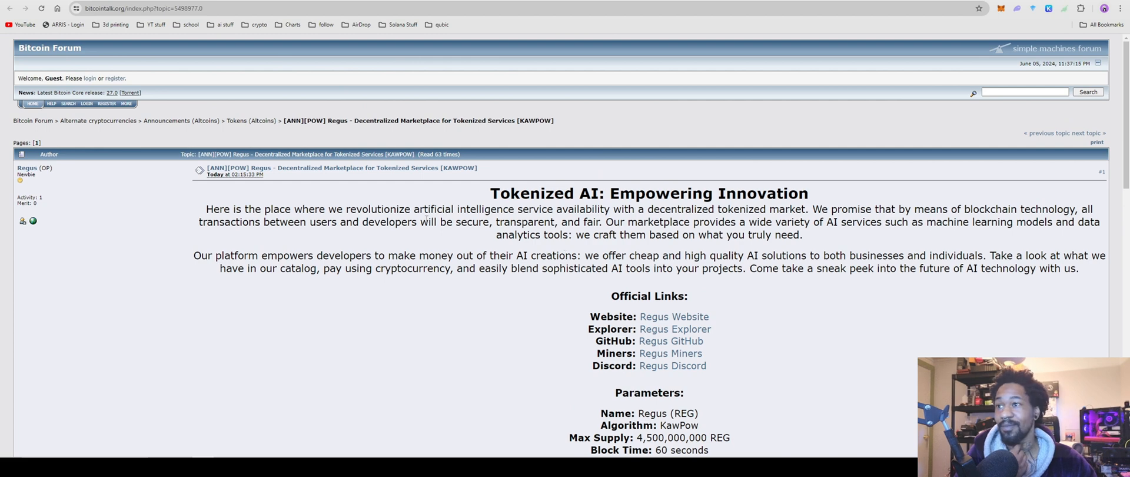
mouse_move(469, 196)
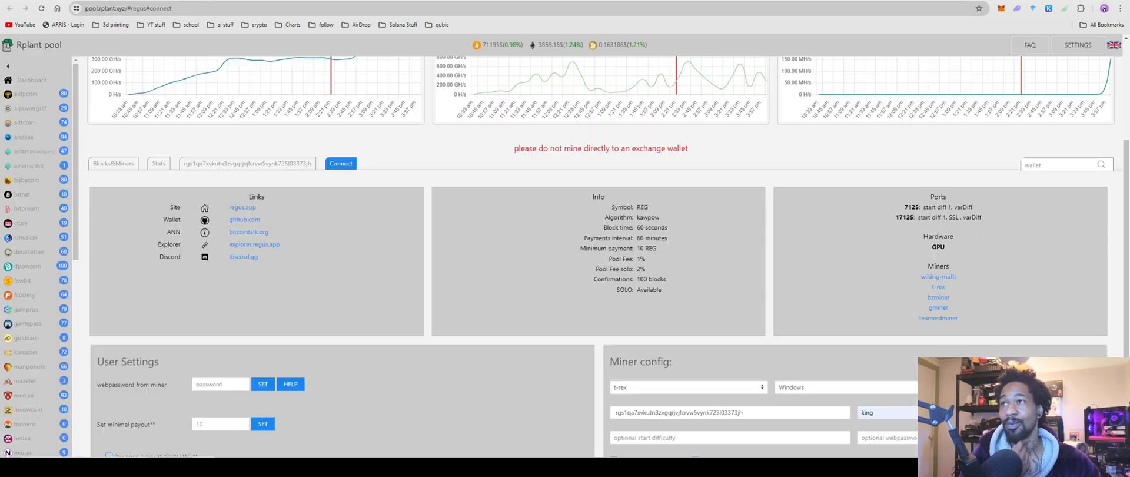
Scroll to Rplant's Regus Miner config, review the supported miners, and keep t-rex selected
scroll(down, 3)
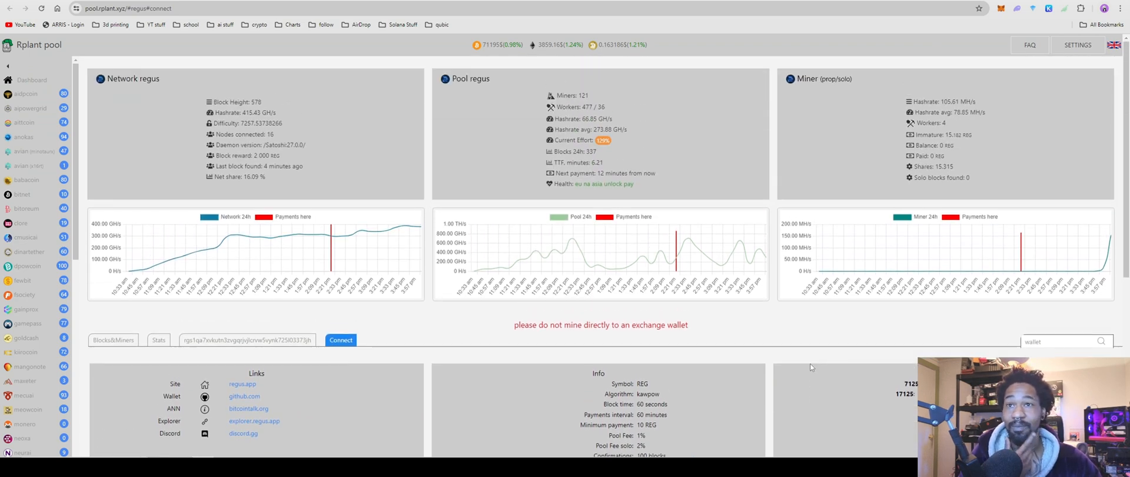
scroll(down, 3)
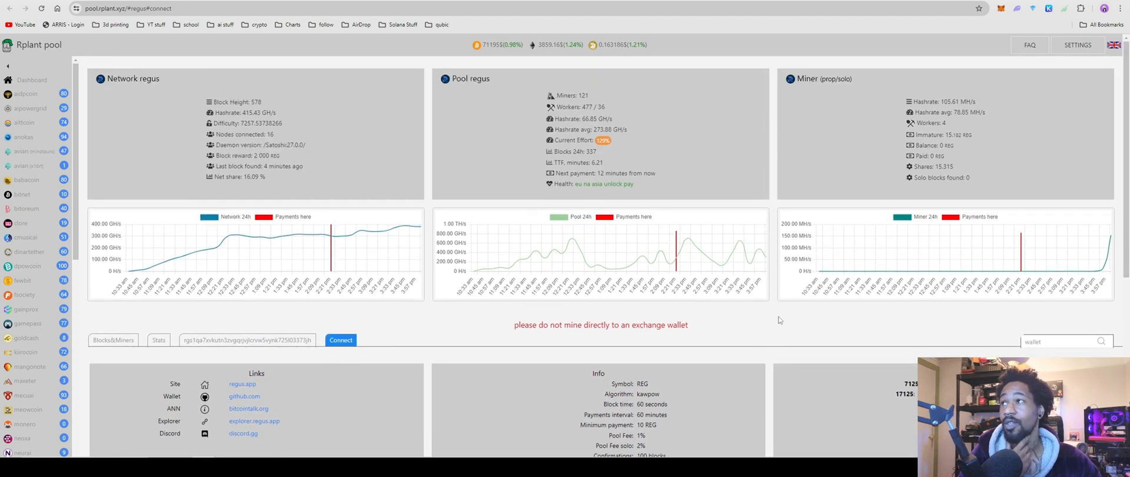
scroll(down, 3)
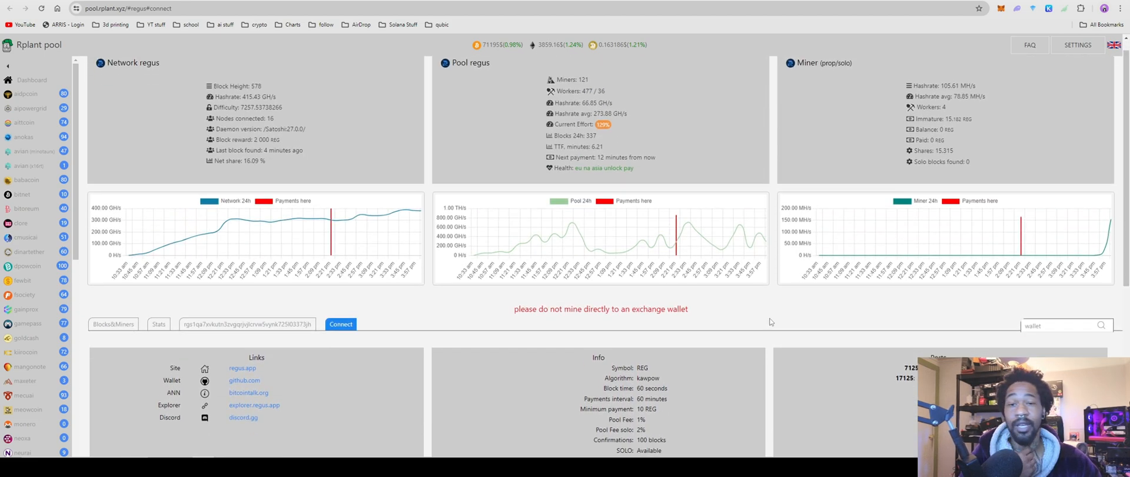
click(687, 298)
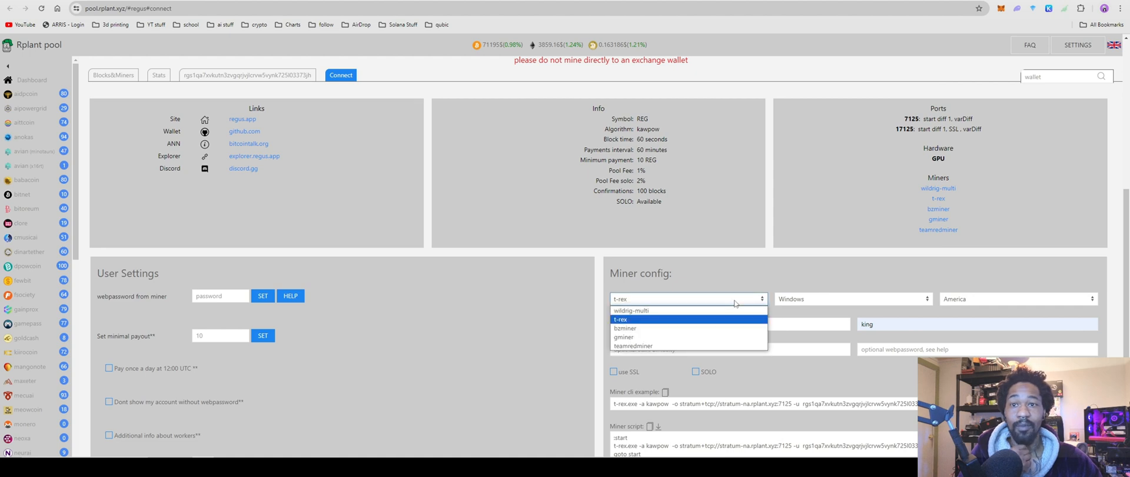
mouse_move(704, 318)
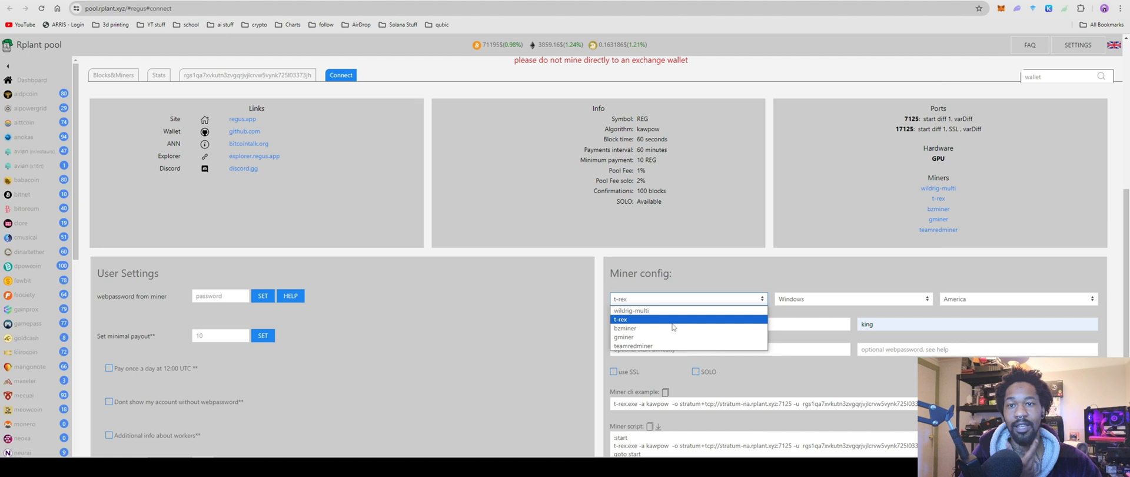
click(620, 319)
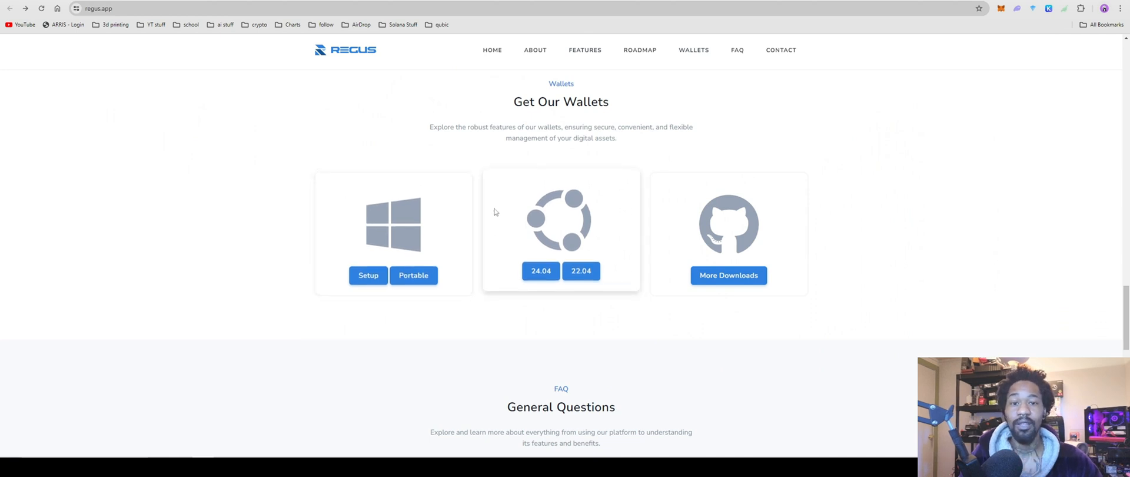
mouse_move(495, 195)
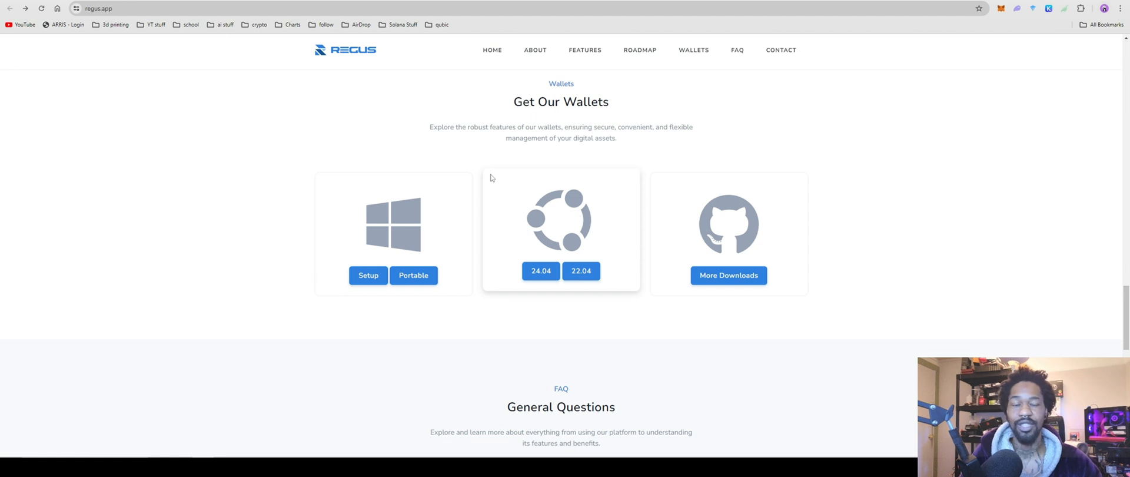
mouse_move(495, 244)
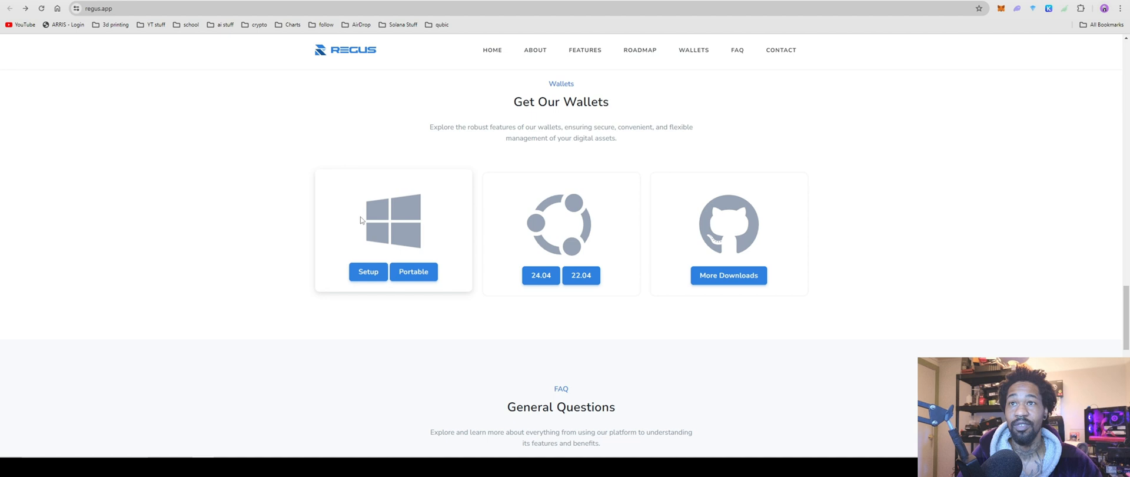
scroll(down, 3)
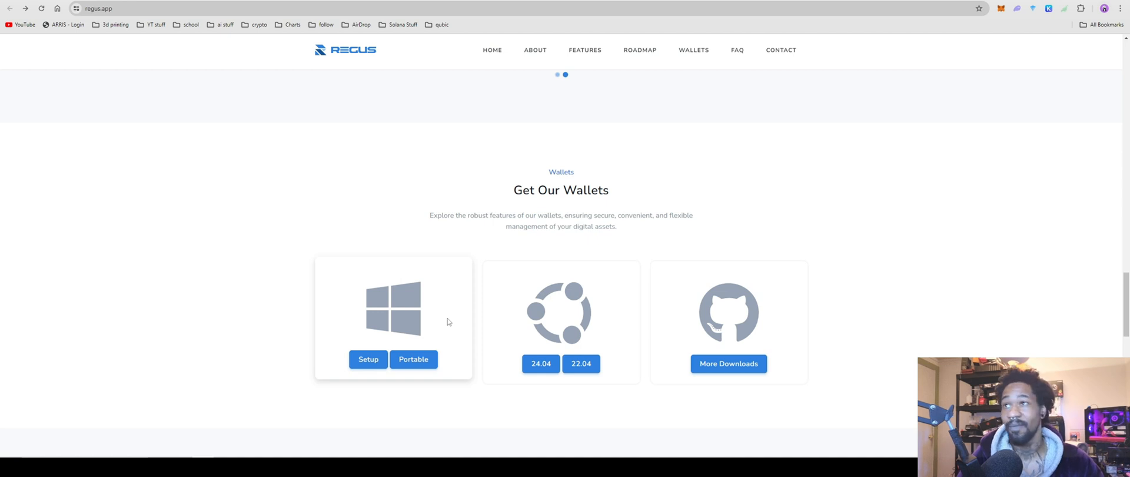
scroll(down, 3)
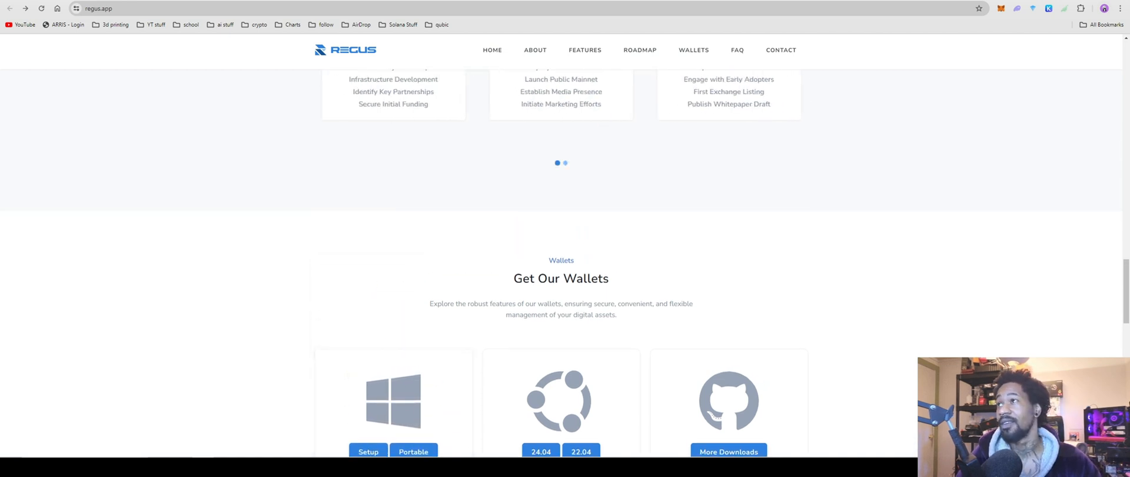
mouse_move(163, 51)
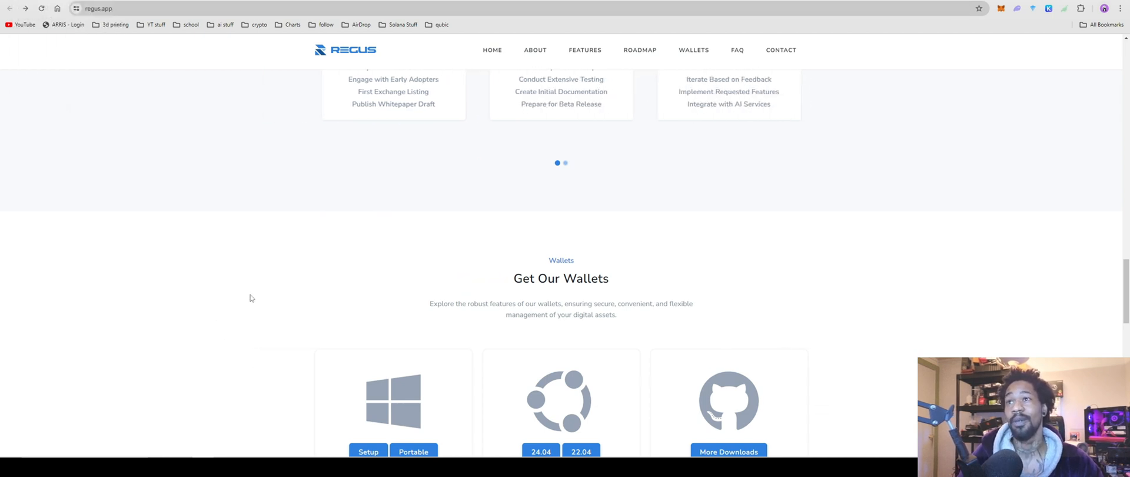
mouse_move(224, 325)
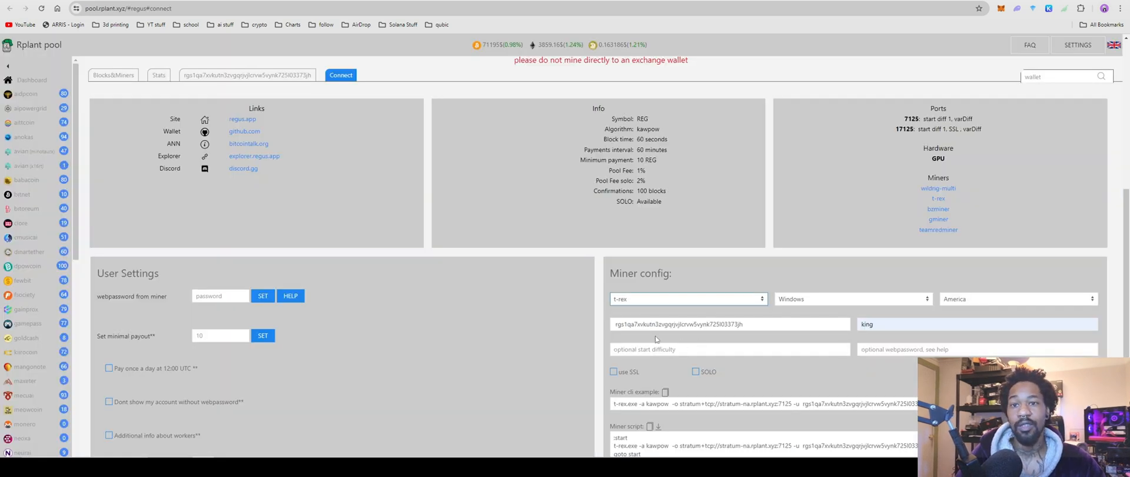
Set the worker name to king and select the t-rex kawpow command line
click(976, 323)
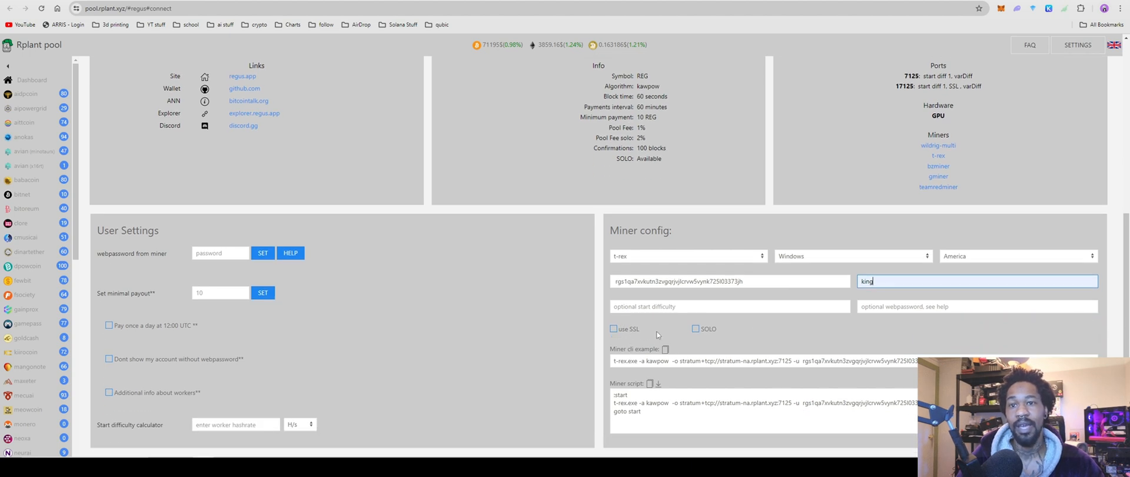
triple_click(764, 360)
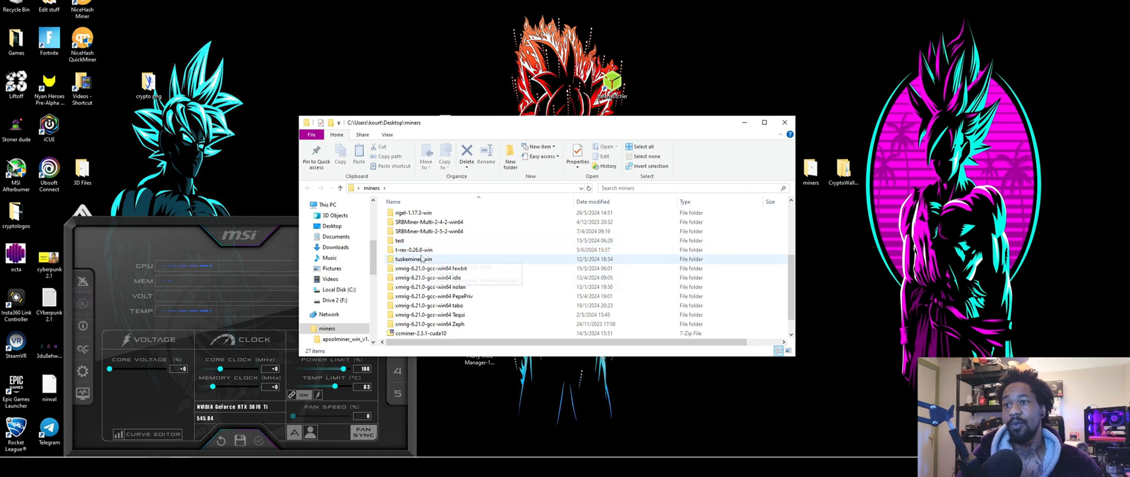
mouse_move(414, 250)
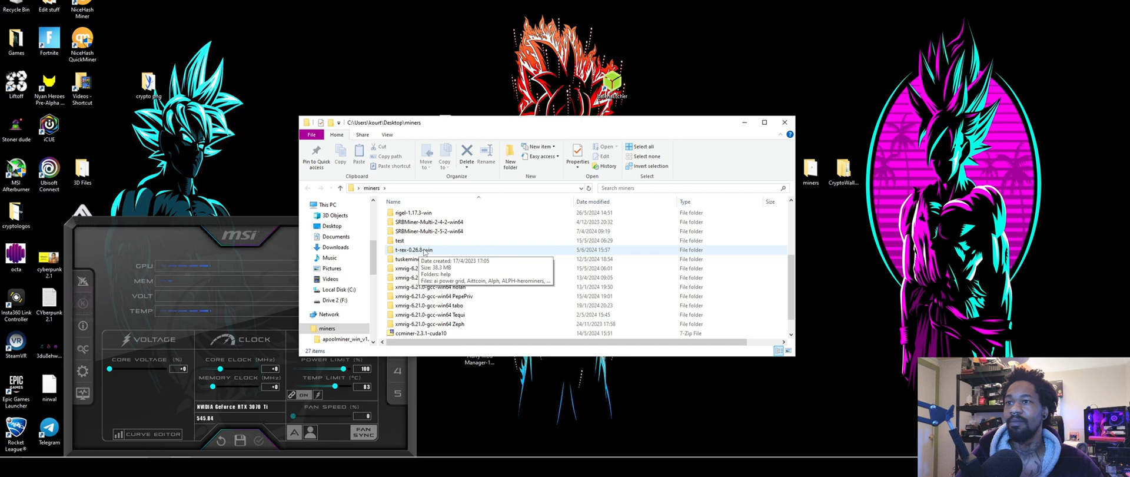
Duplicate a batch file in t-rex-0.26.8-win, rename it test, and open it in Notepad
double_click(413, 249)
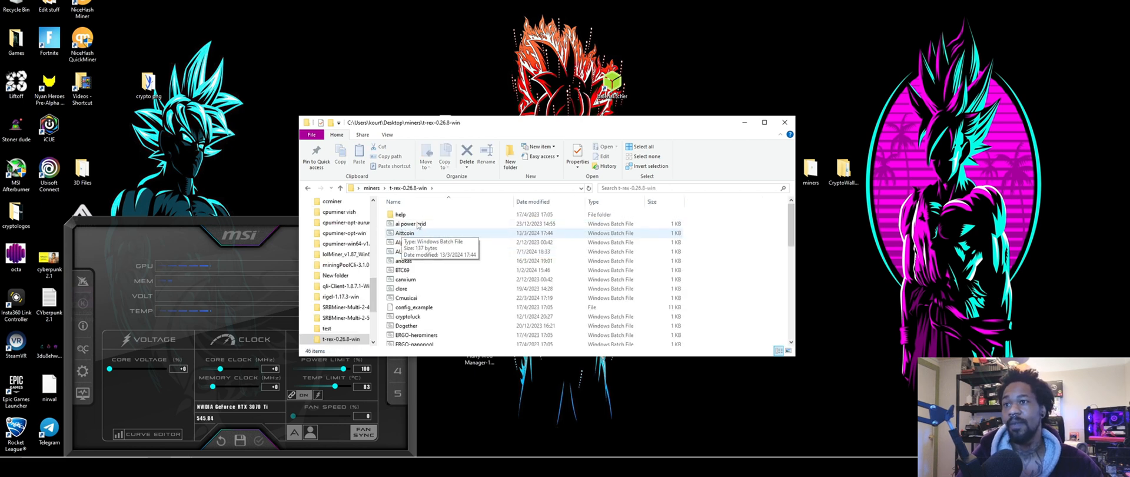
right_click(405, 232)
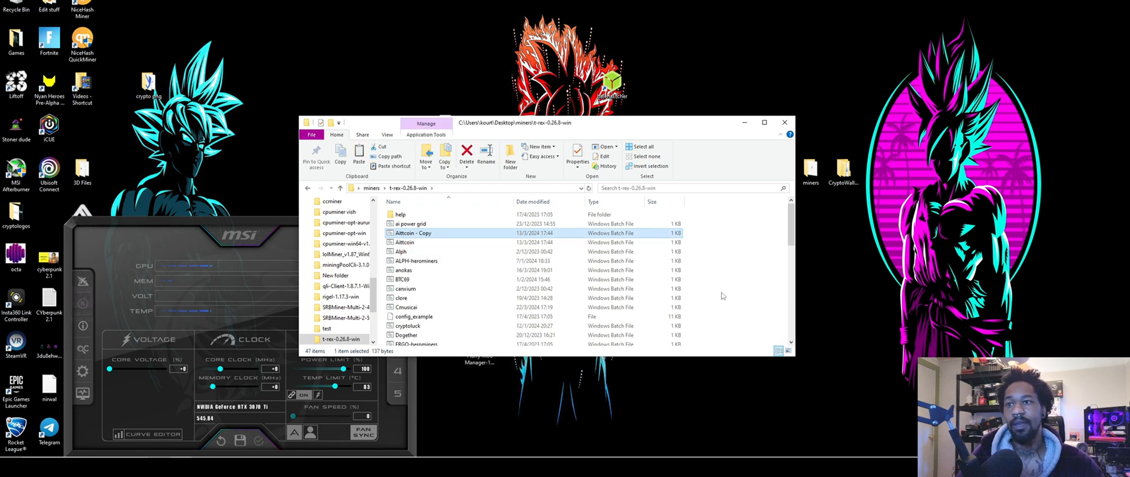
right_click(414, 232)
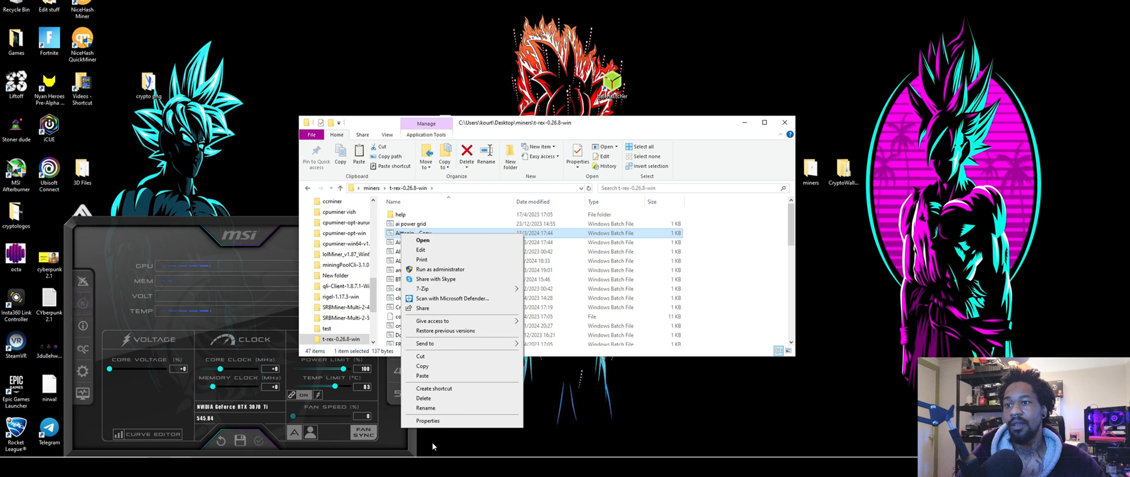
mouse_move(510, 370)
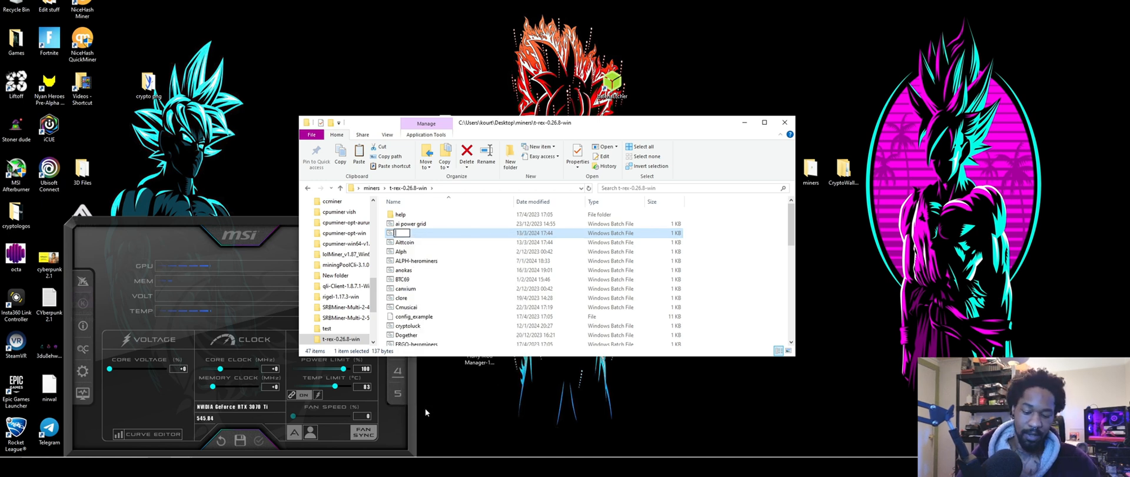
text(test)
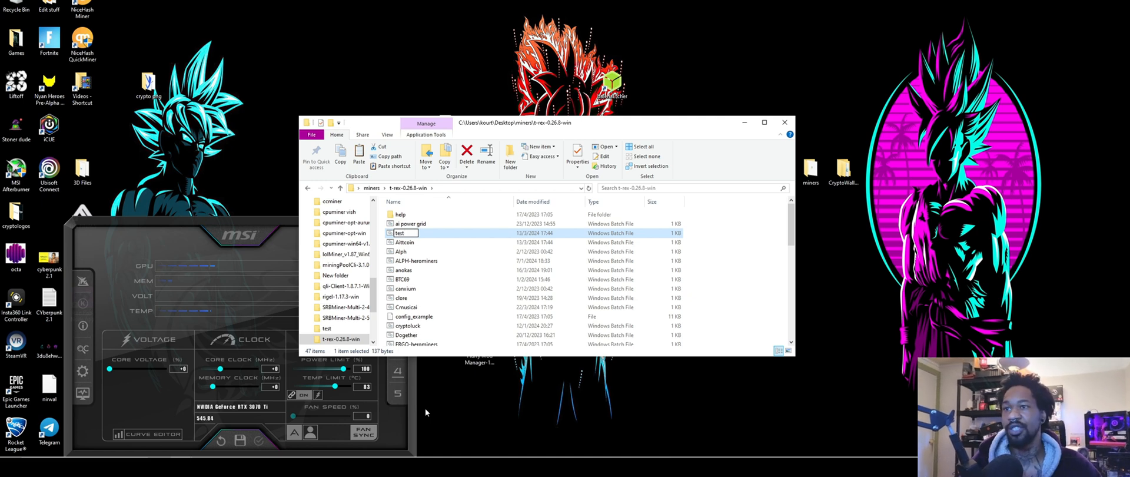
scroll(down, 3)
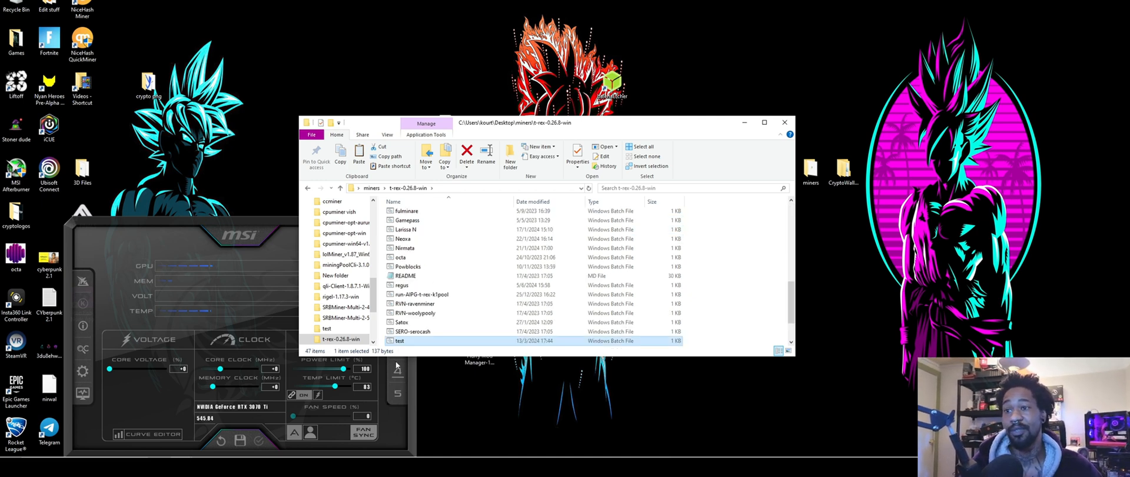
right_click(398, 340)
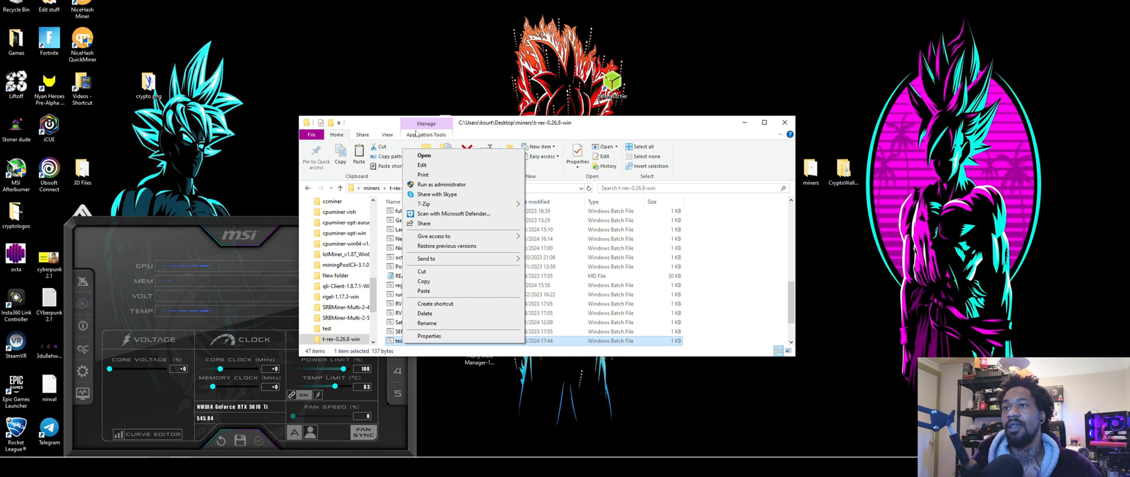
click(422, 165)
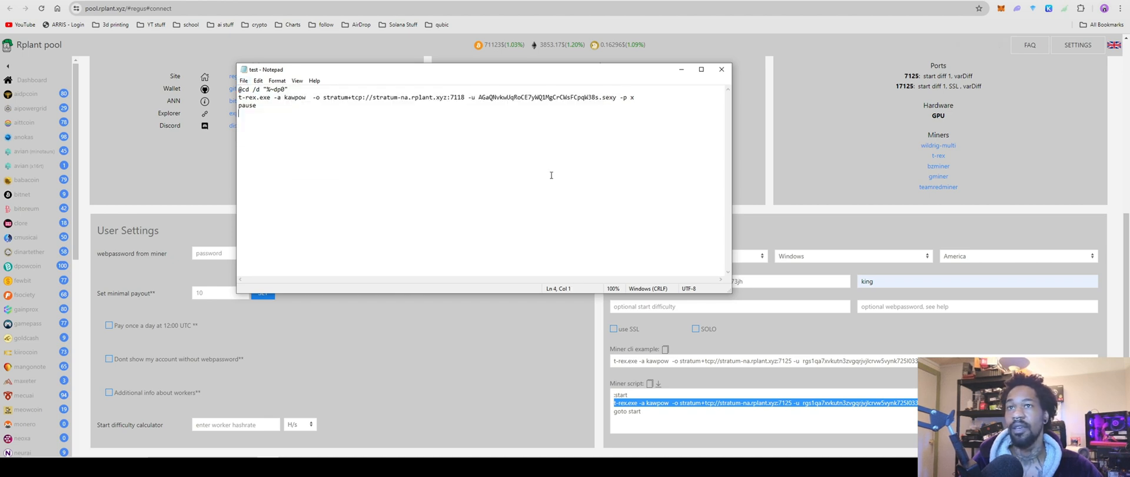
Return to the Rplant pool tab showing the t-rex kawpow miner script
click(722, 69)
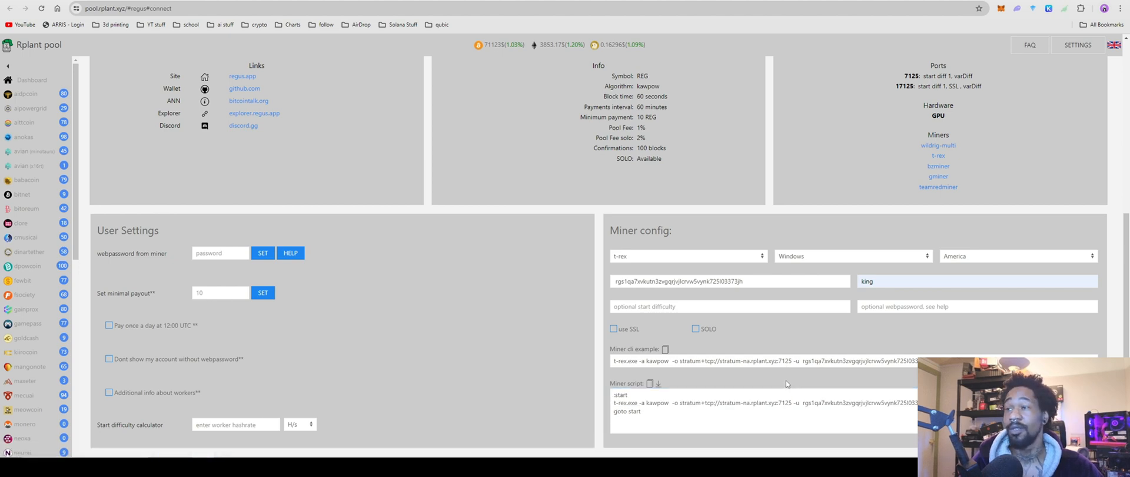
mouse_move(767, 387)
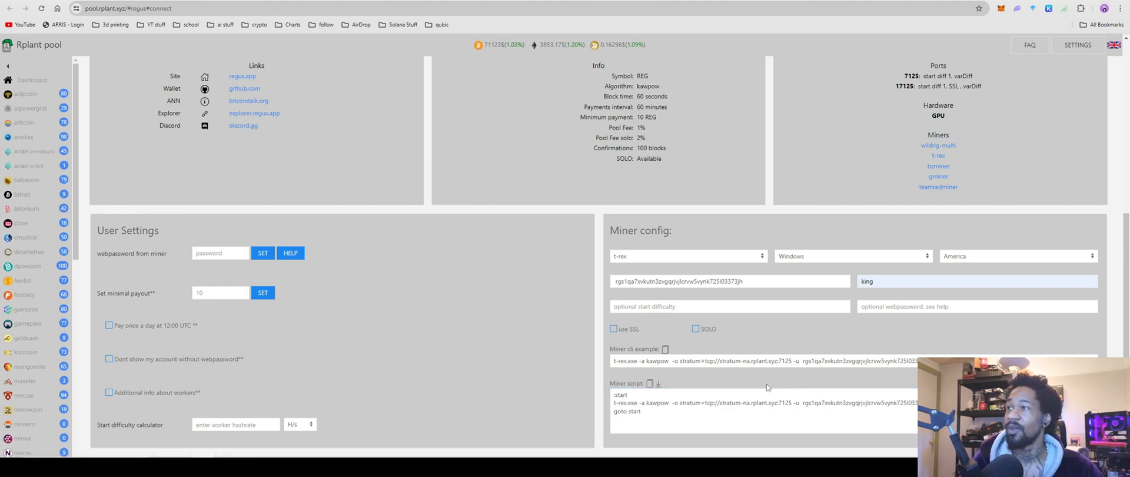
mouse_move(735, 383)
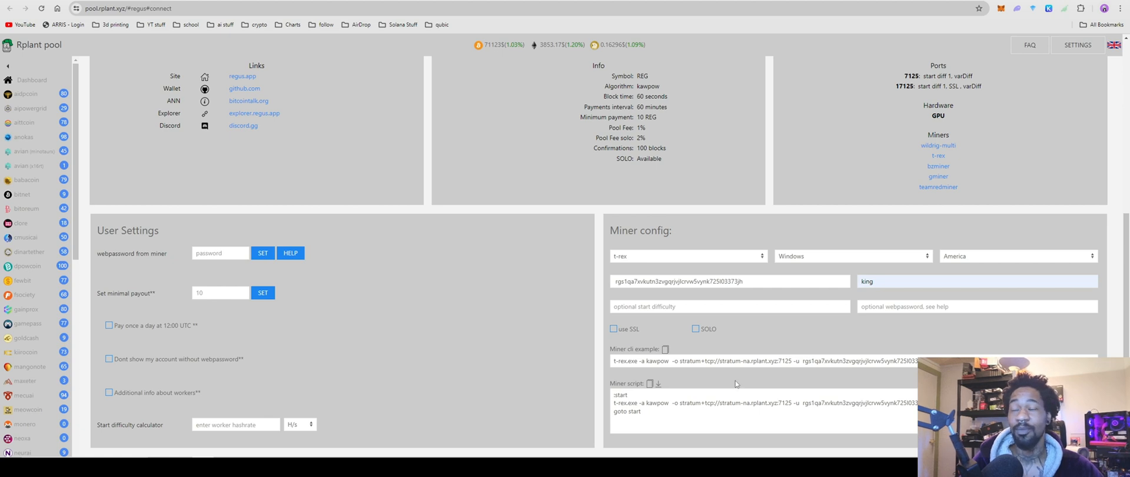
mouse_move(738, 383)
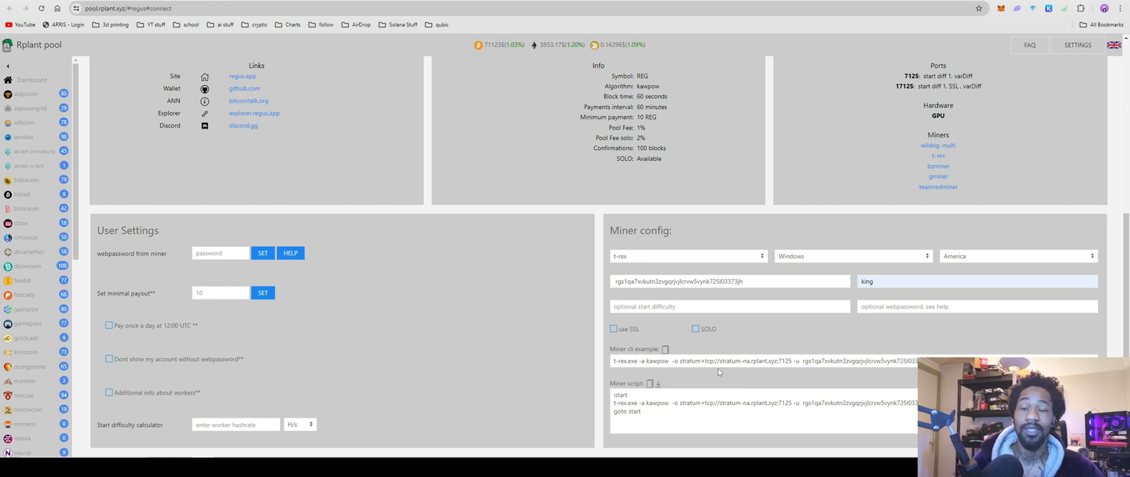
mouse_move(604, 333)
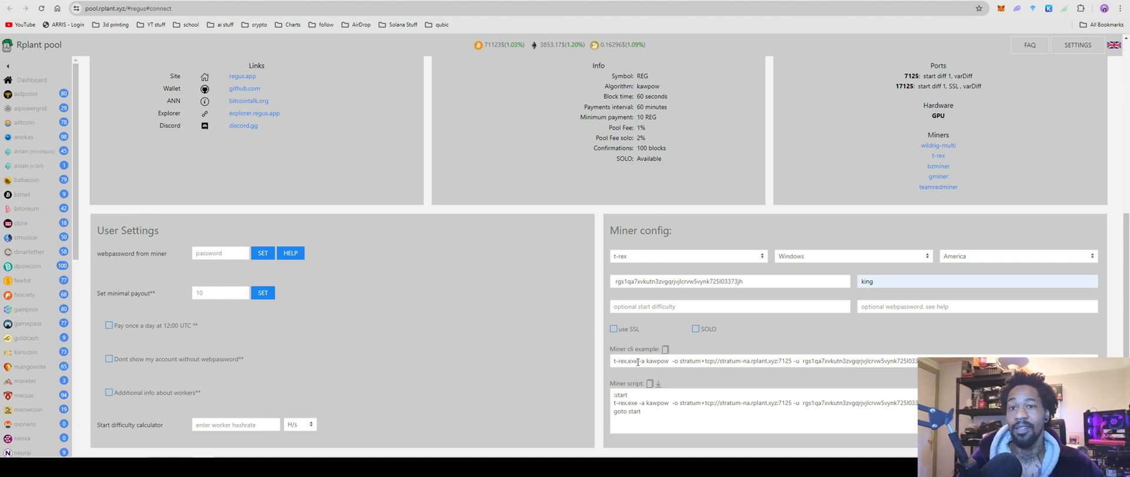
mouse_move(658, 372)
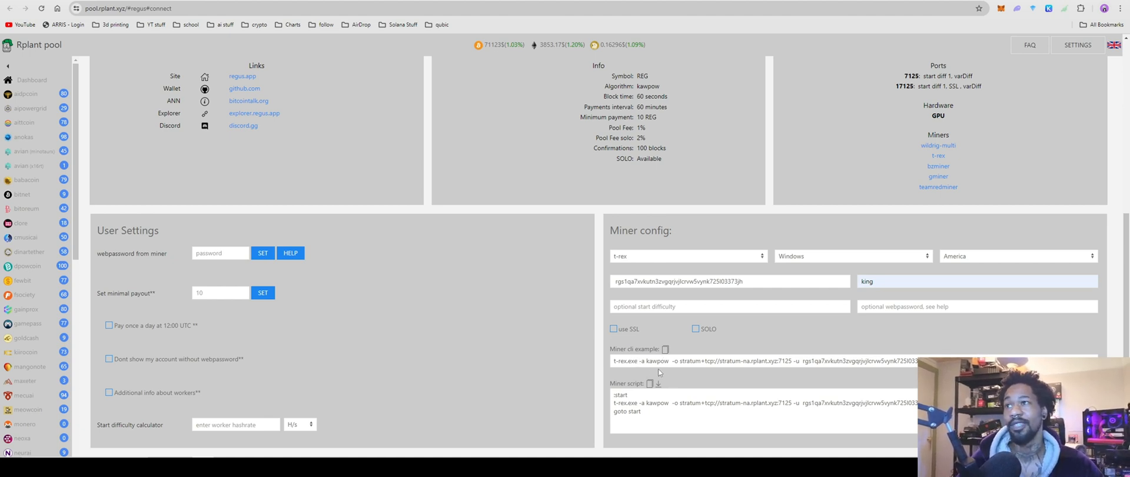
mouse_move(654, 378)
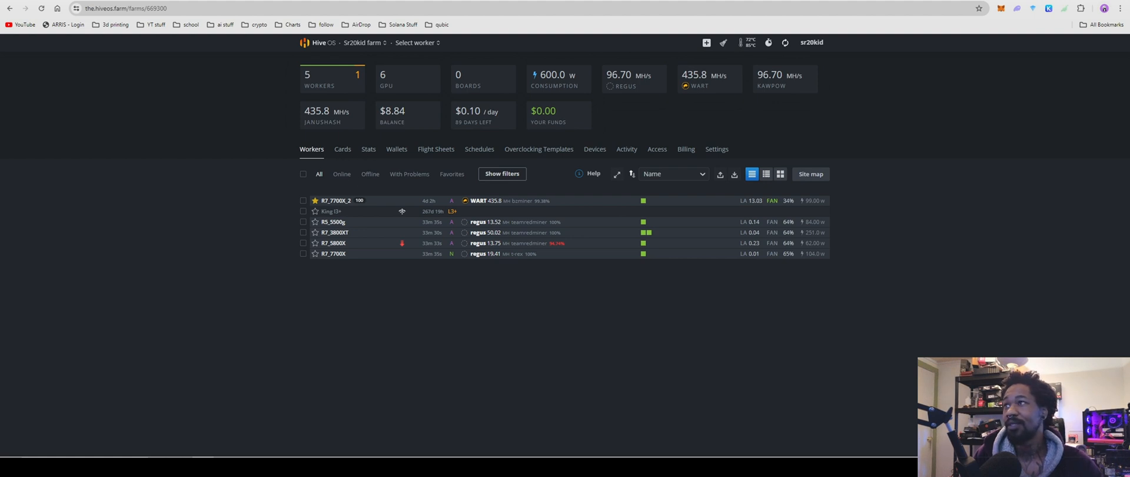
Open the farm's Wallets, start a 'reg' wallet entry, then close it without saving
click(396, 149)
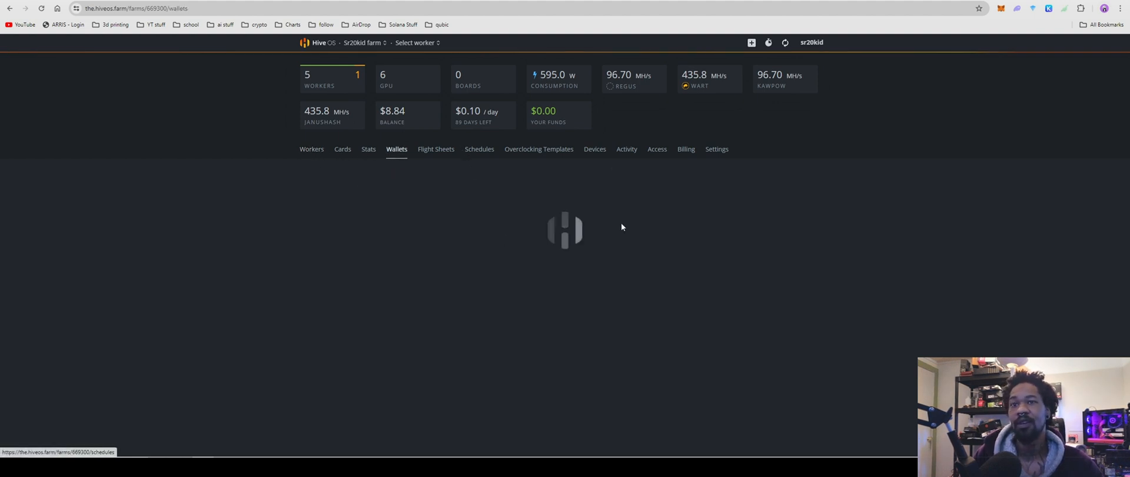
click(807, 178)
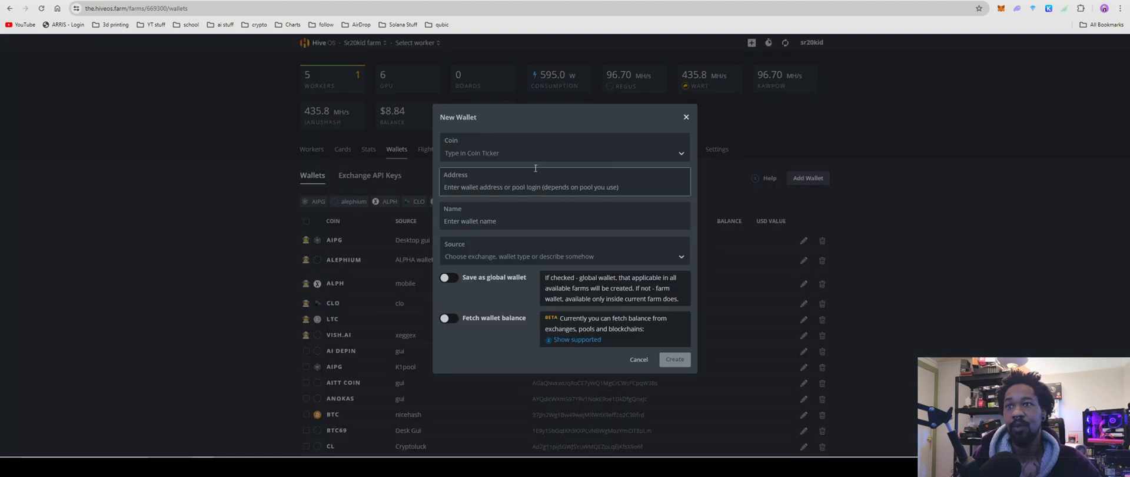
text(regud)
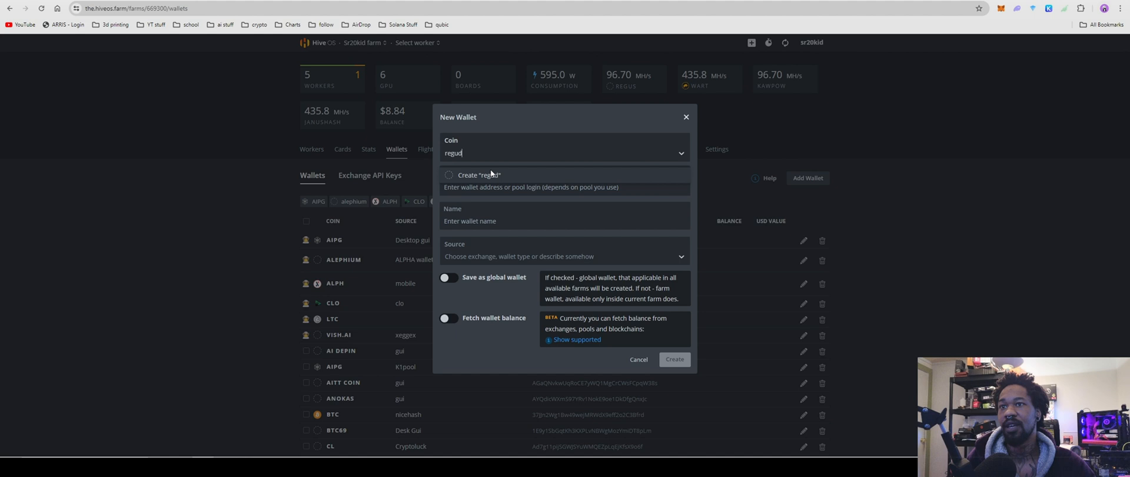
click(565, 152)
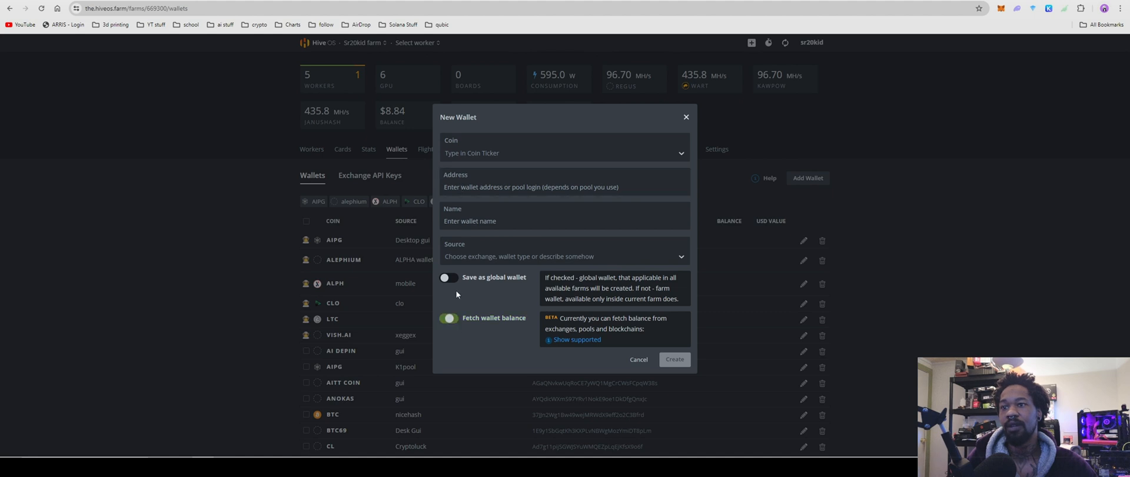
click(449, 318)
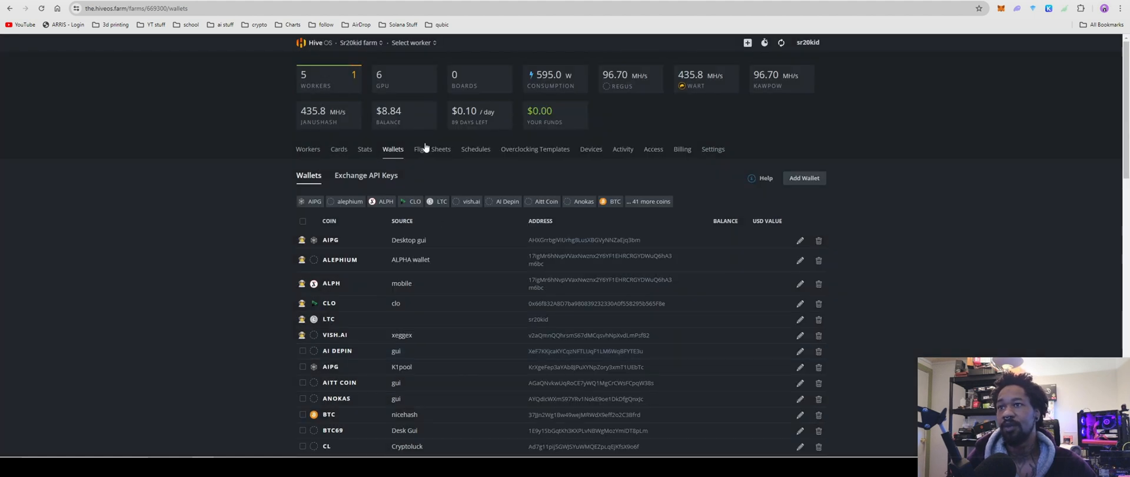
Create a flight sheet with regus coin, gui wallet, and TeamRedMiner as the miner
click(432, 149)
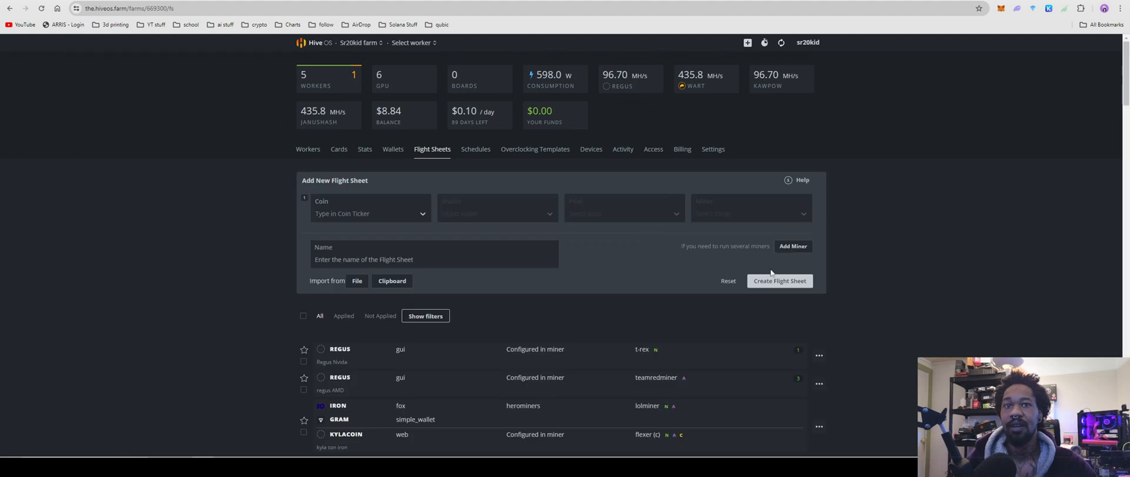
scroll(down, 3)
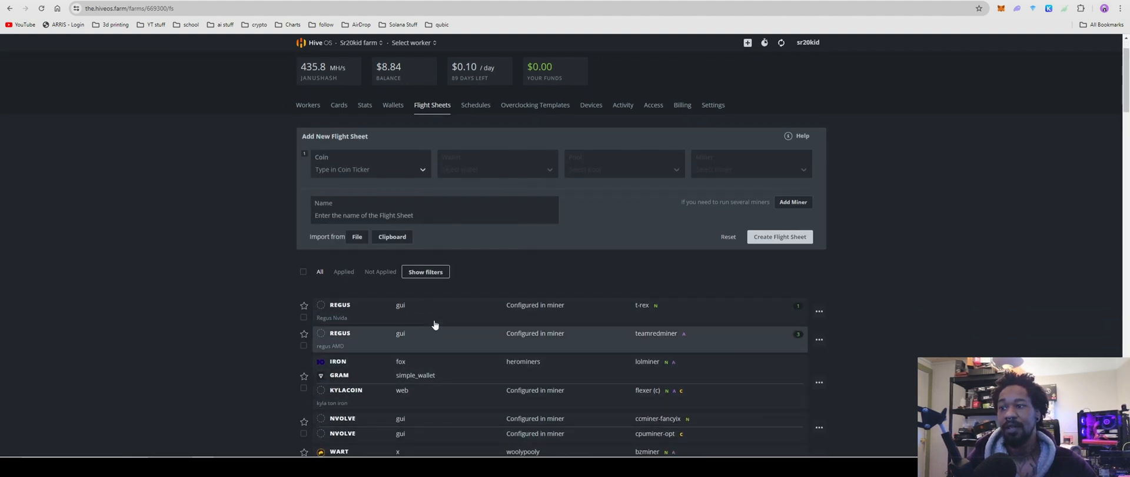
mouse_move(564, 343)
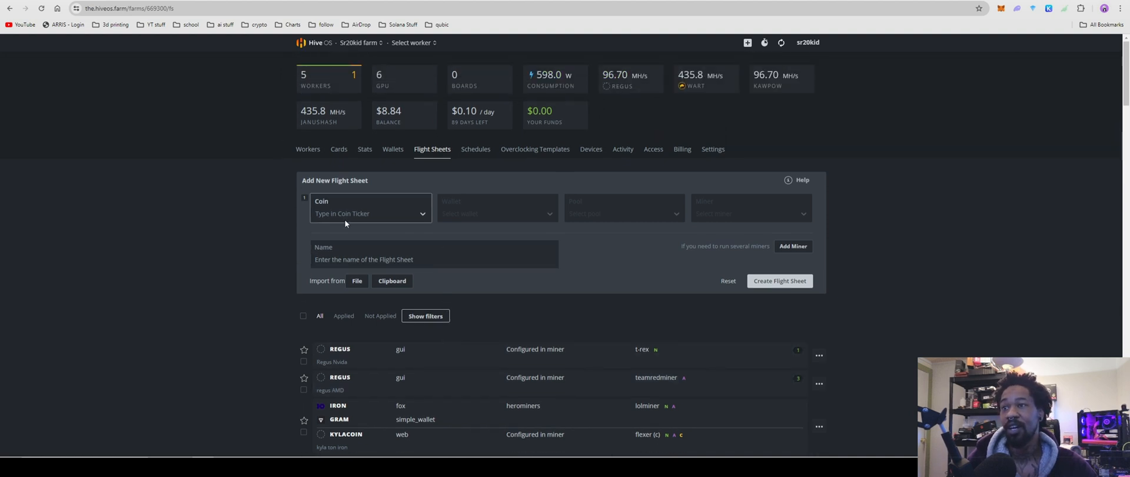
click(370, 213)
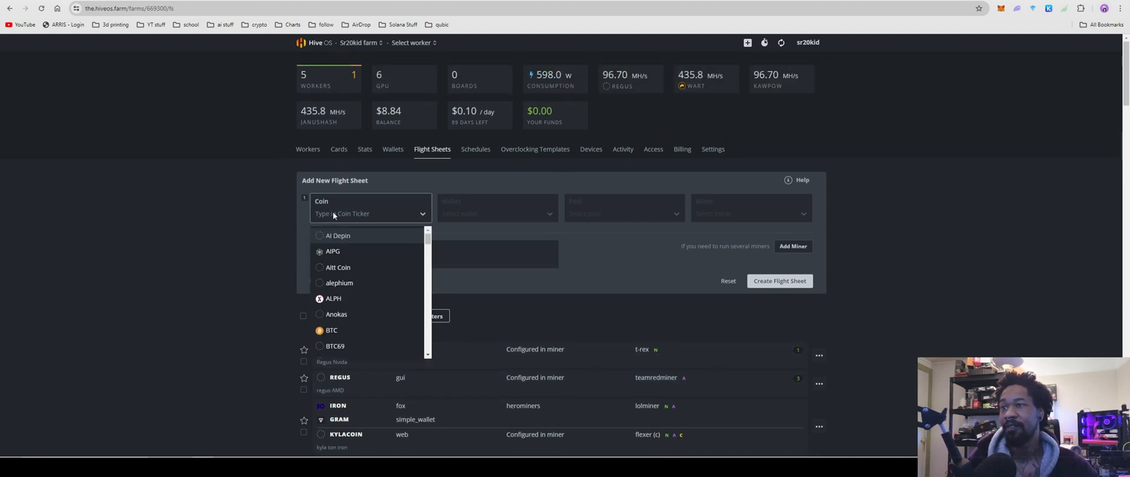
text(r)
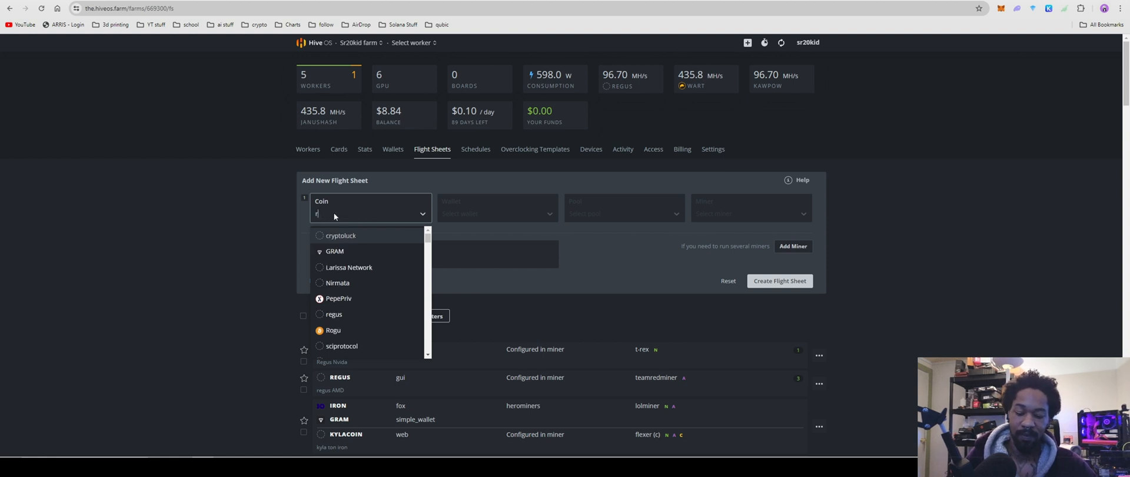
click(333, 314)
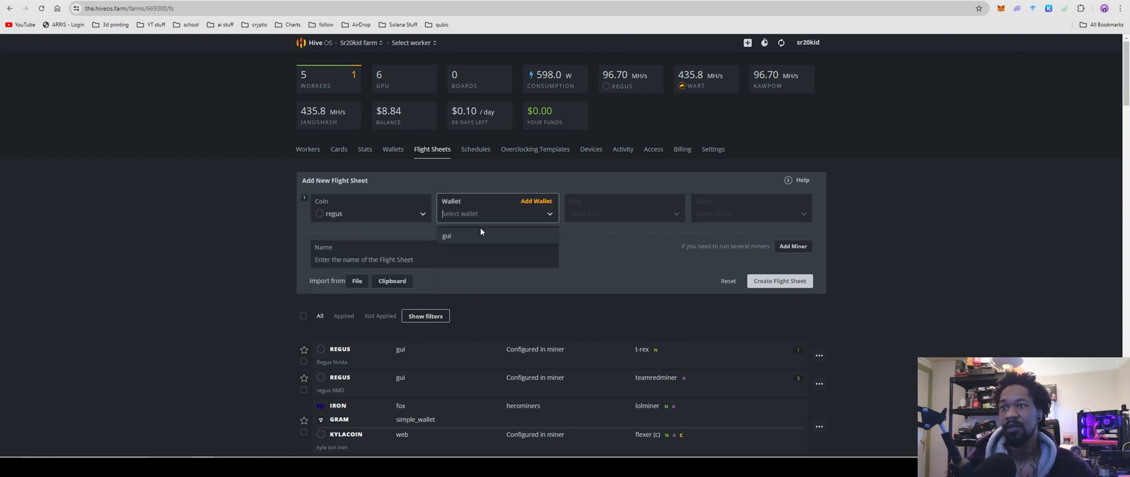
click(447, 235)
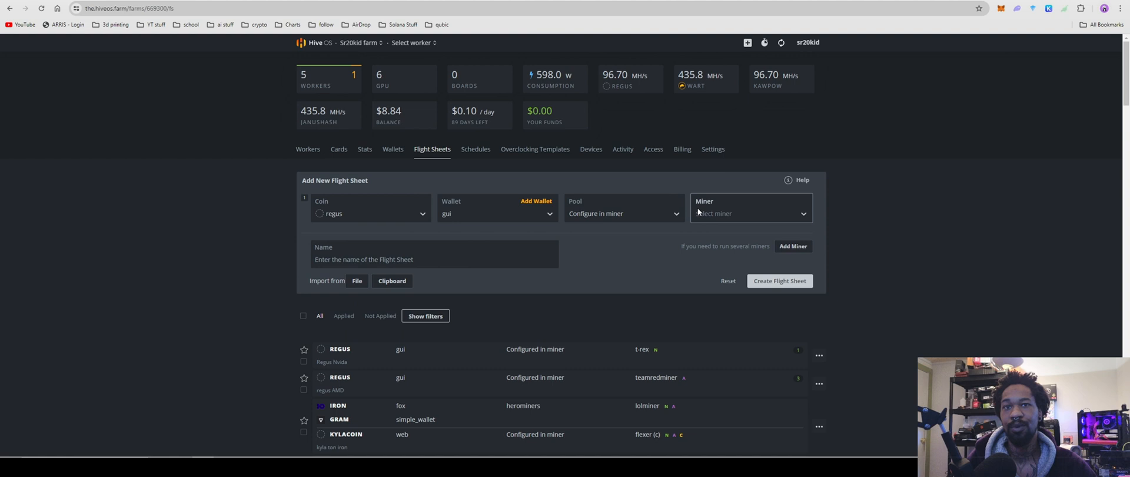
click(749, 213)
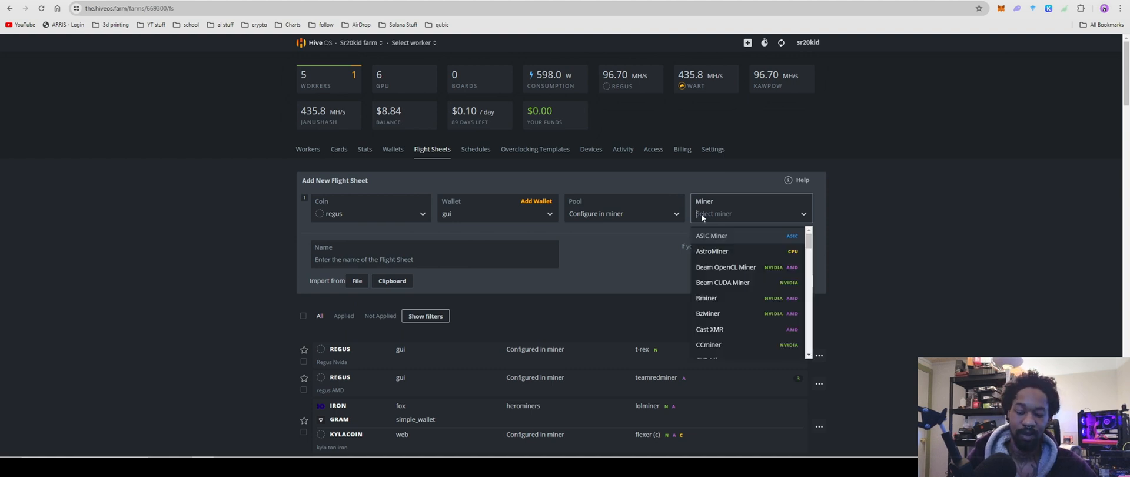
text(te)
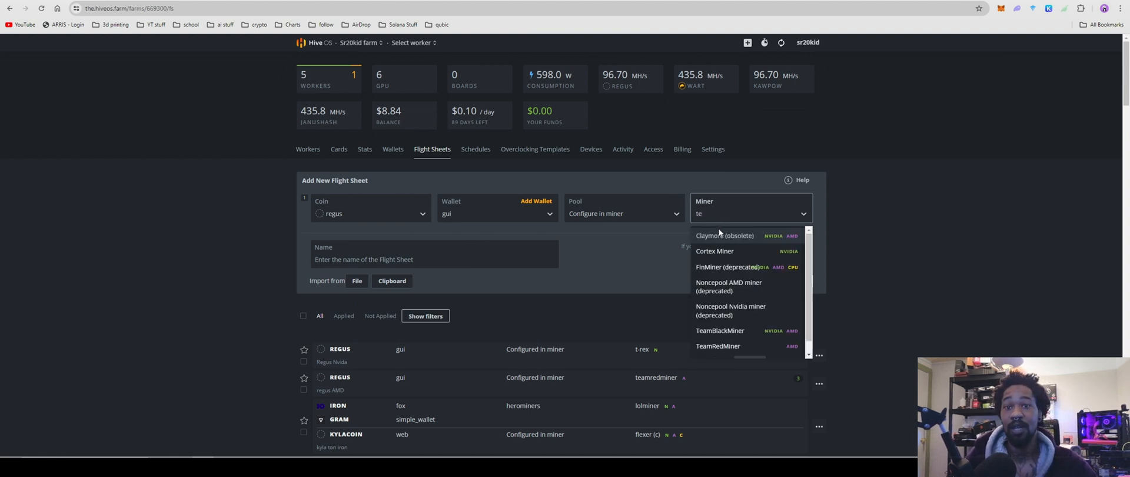
click(718, 349)
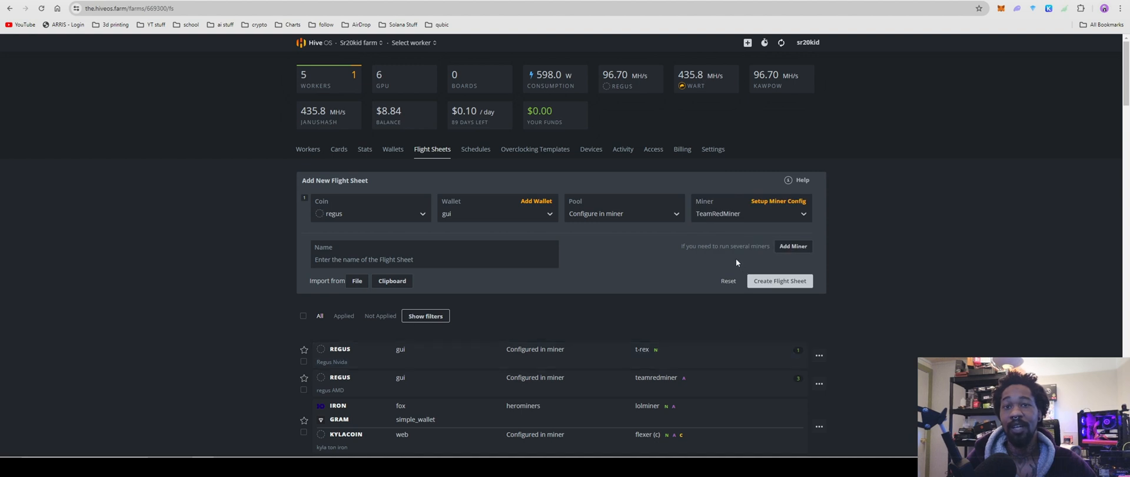
Open the TeamRedMiner miner config and select kawpow as the hash algorithm
click(777, 201)
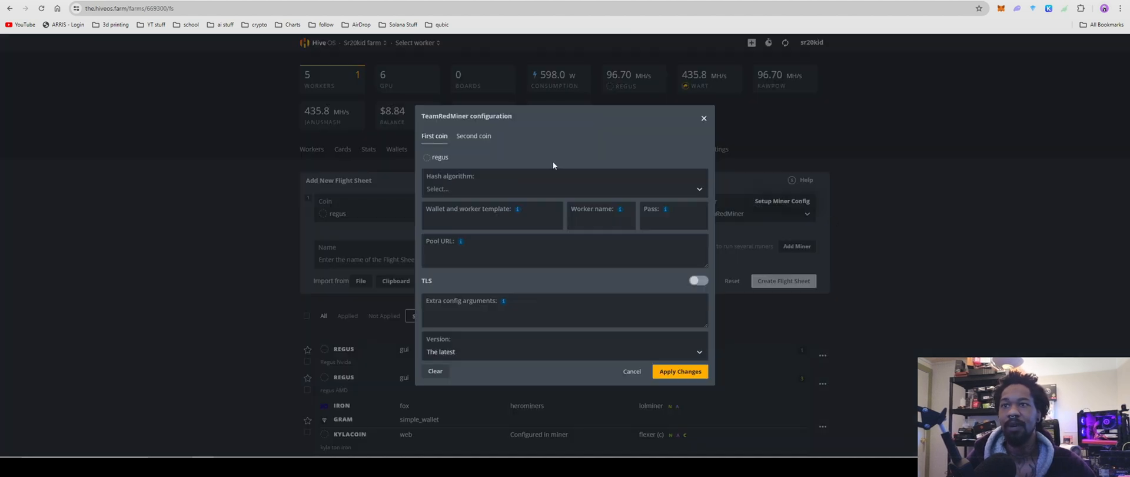
text(kaw)
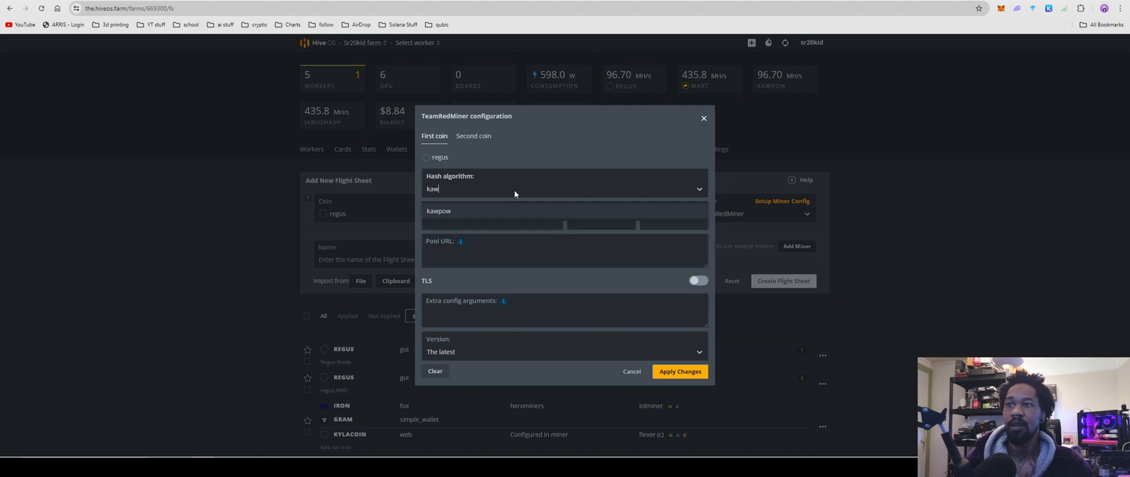
click(438, 210)
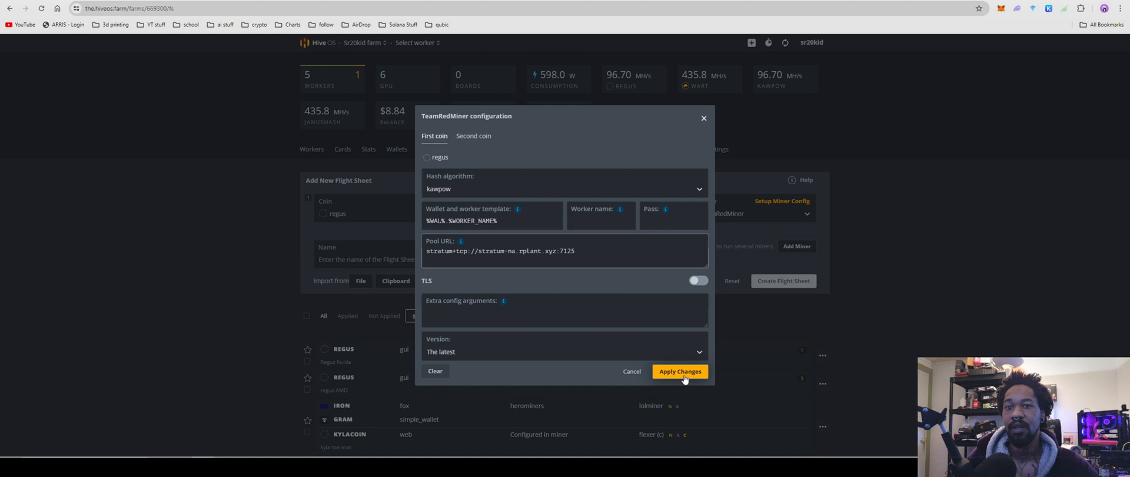
mouse_move(689, 382)
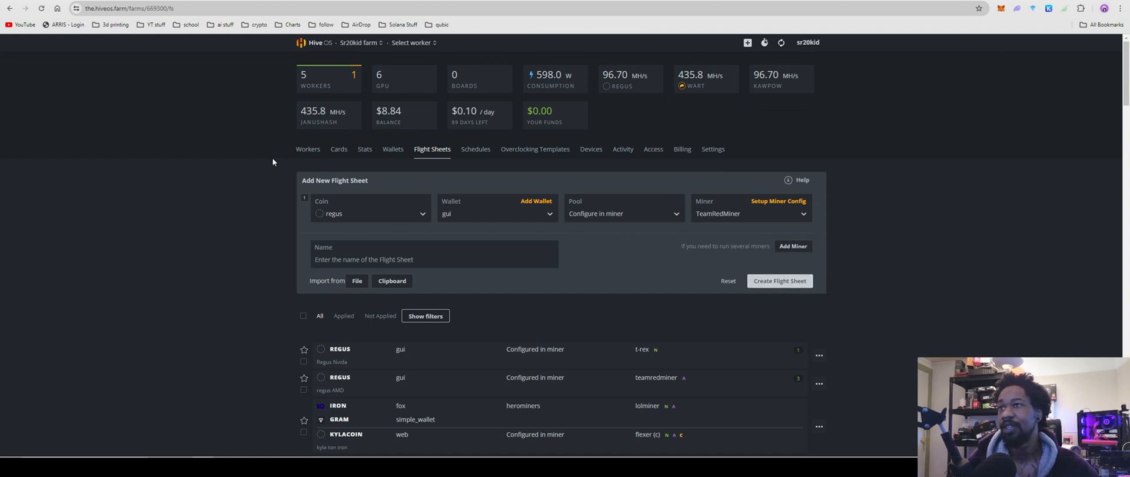
Return to the HiveOS account overview listing the single farm
click(321, 43)
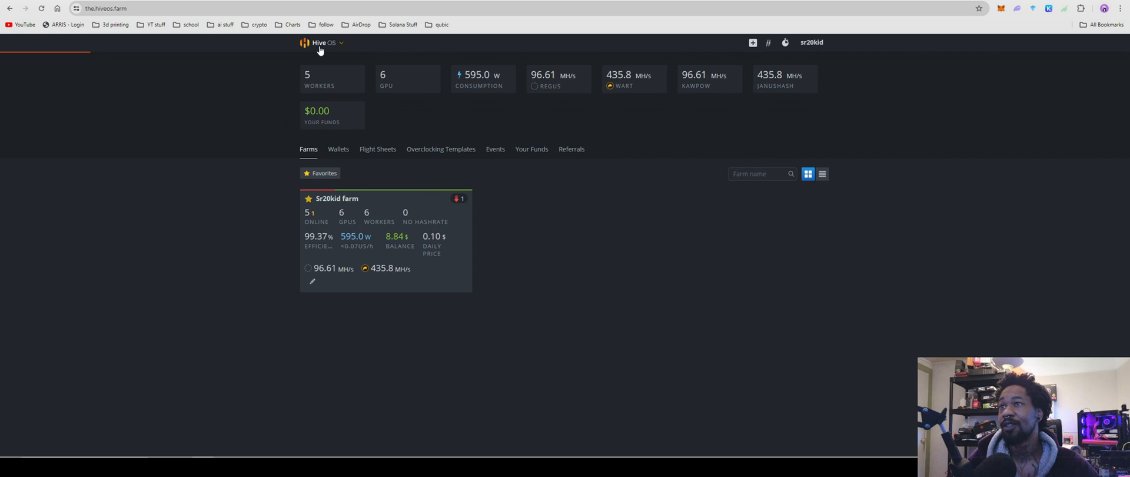
mouse_move(338, 149)
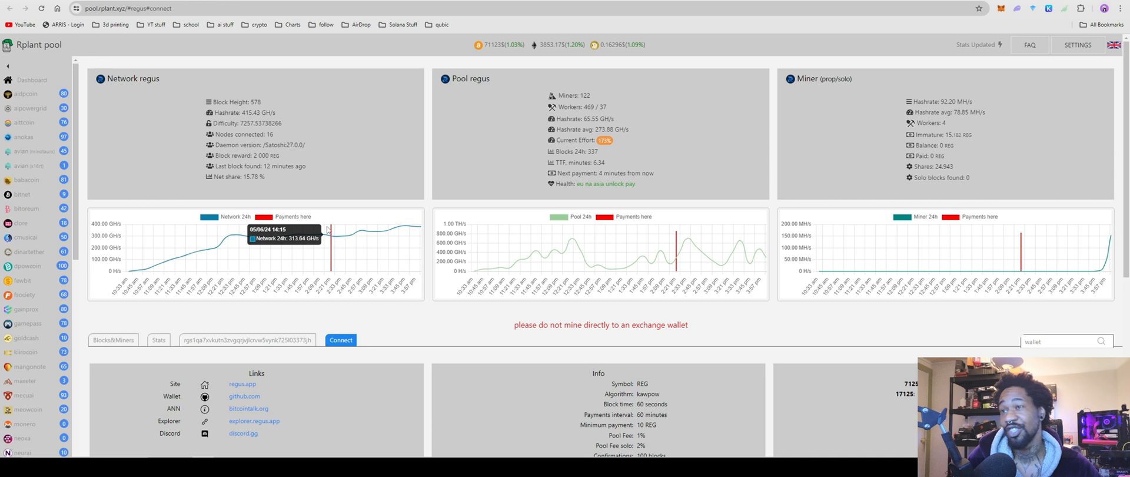
mouse_move(334, 239)
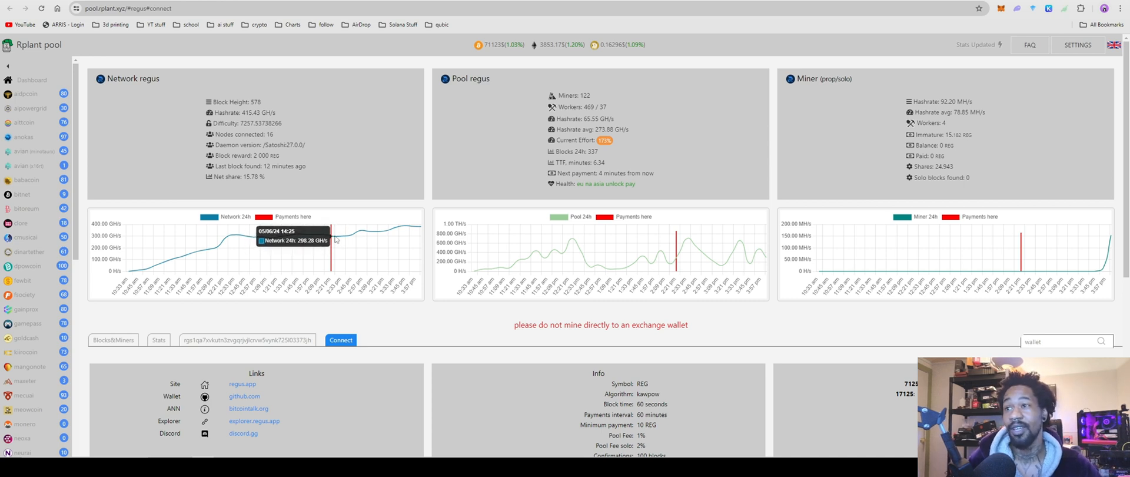
mouse_move(332, 232)
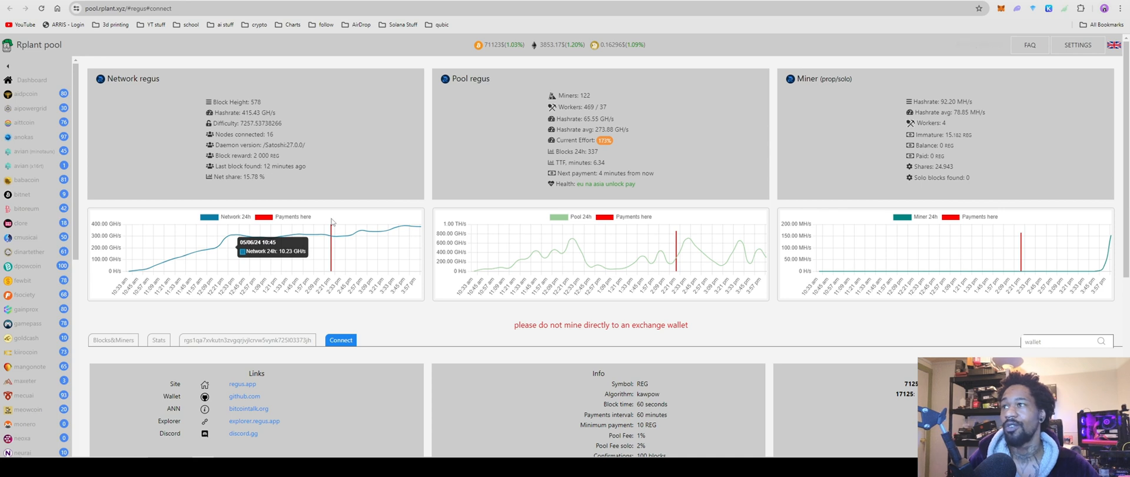
mouse_move(330, 220)
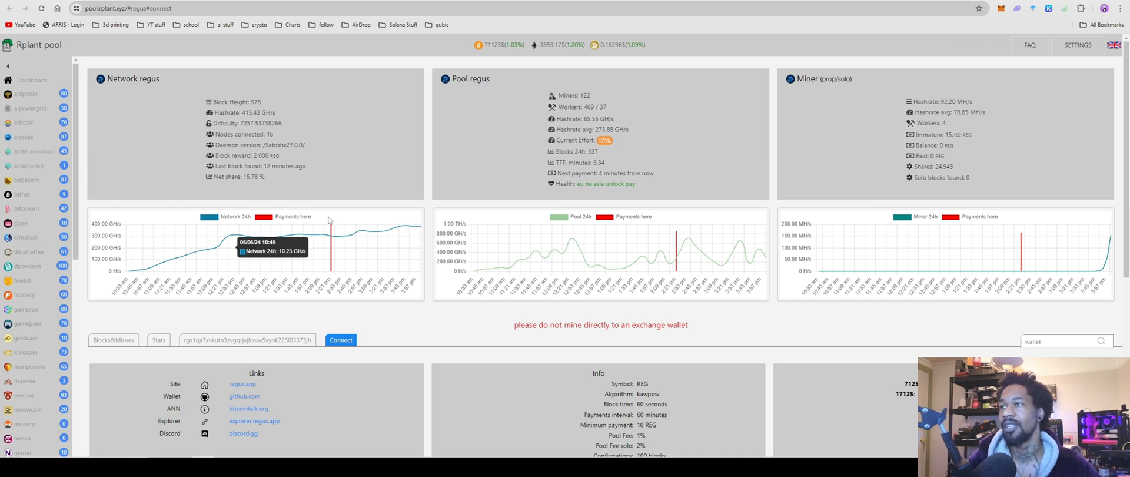
mouse_move(323, 208)
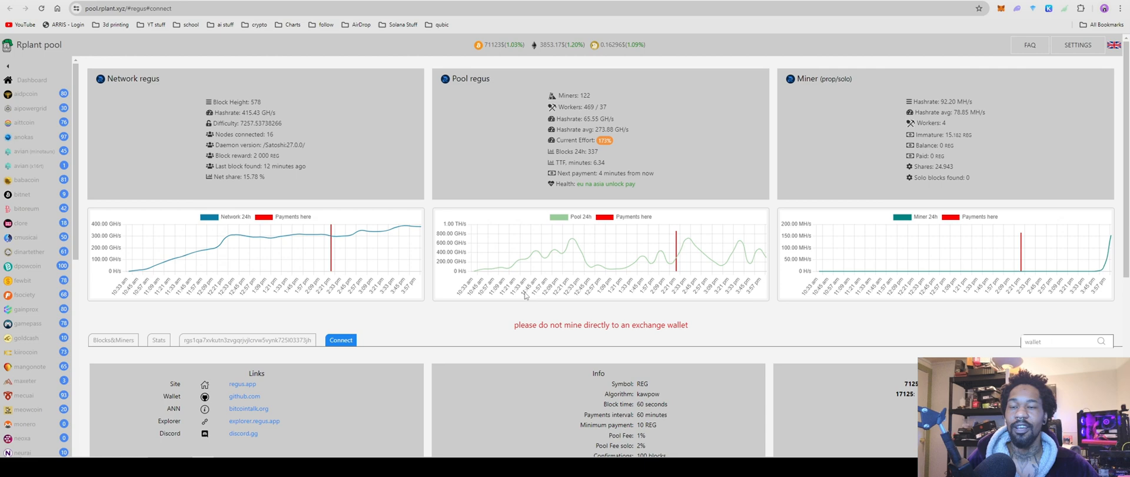
mouse_move(525, 295)
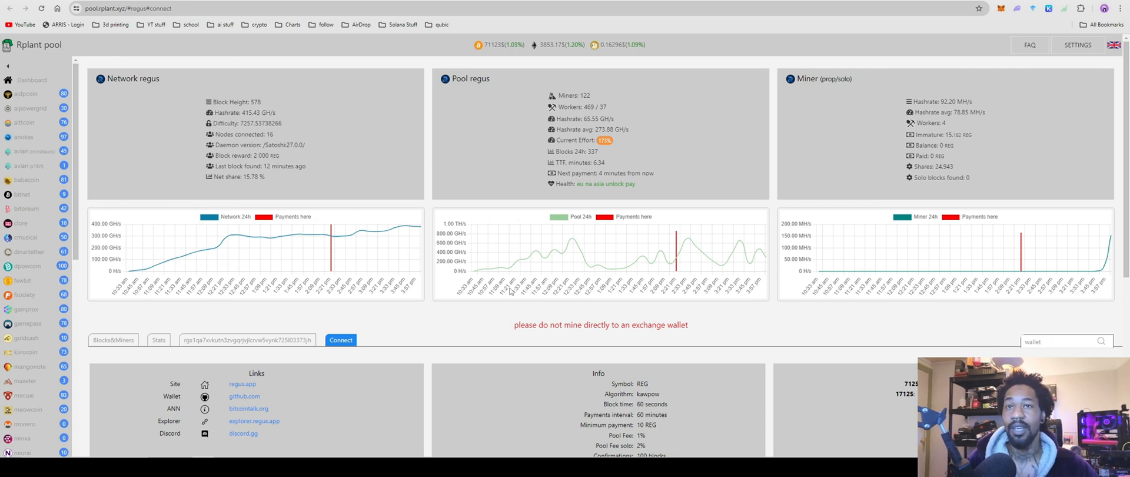